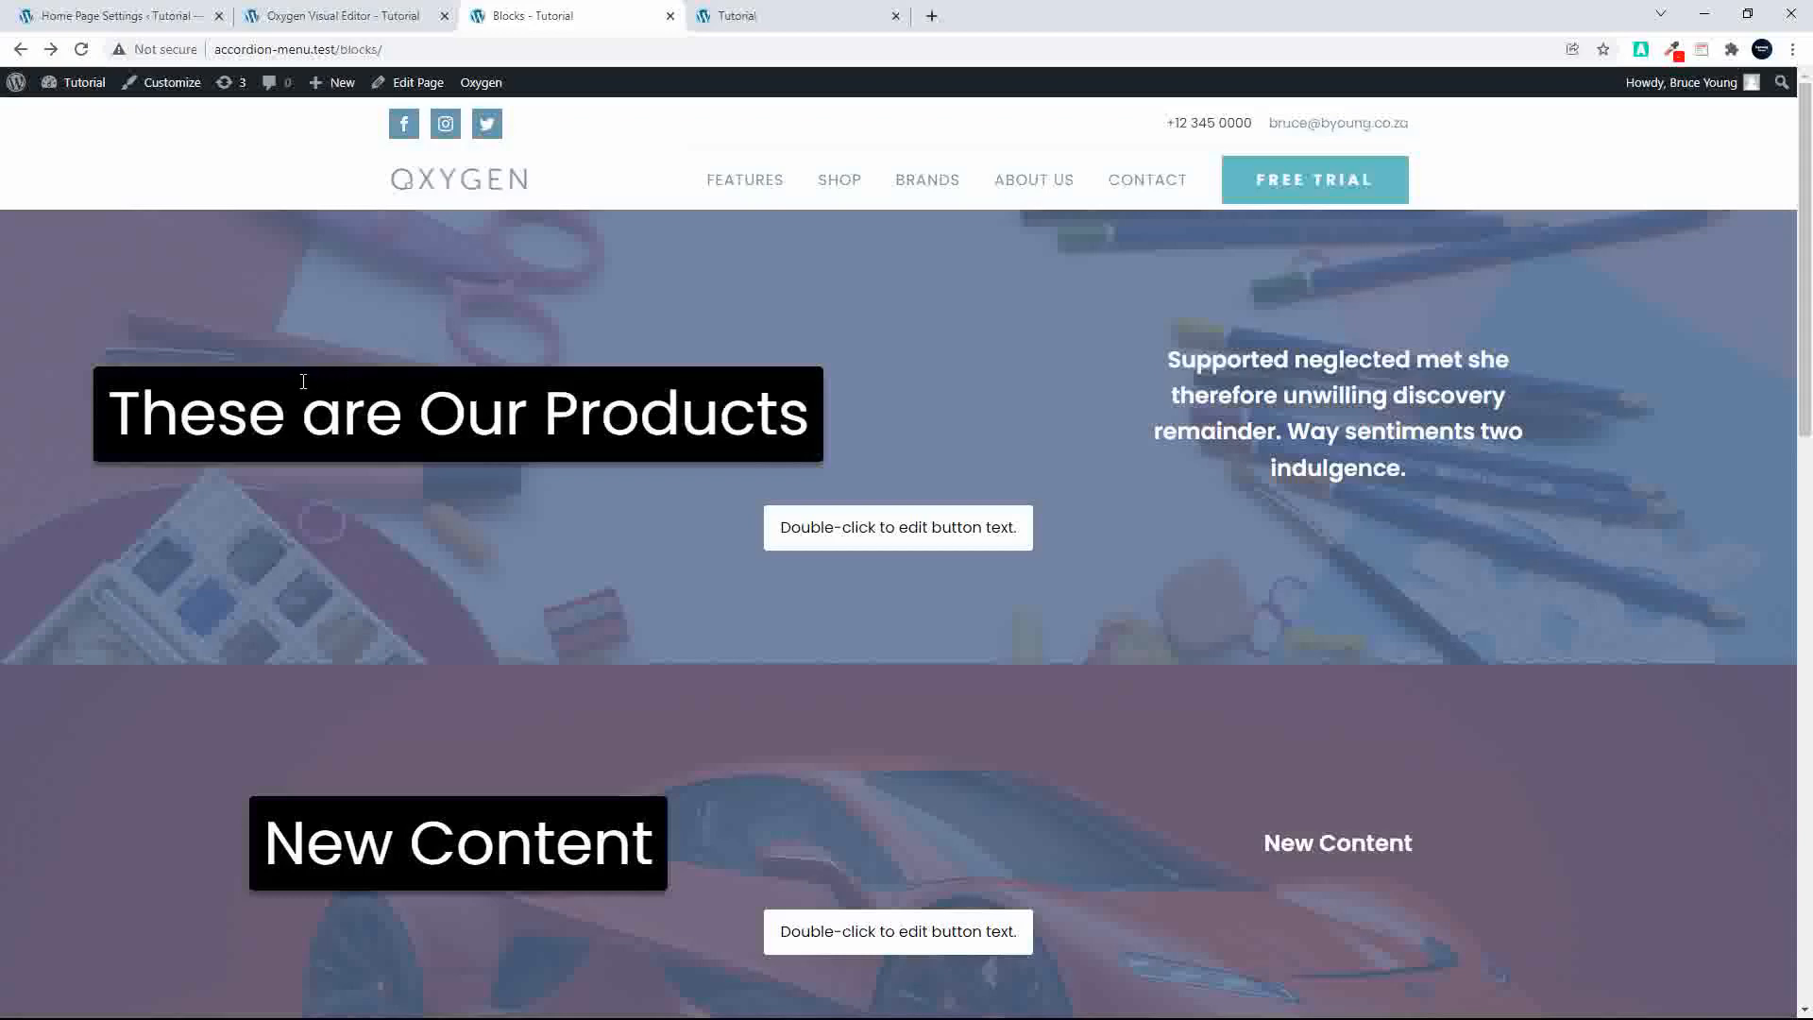
Step: Scroll through the Blocks page to review its product headings and background sections
scroll(down, 3)
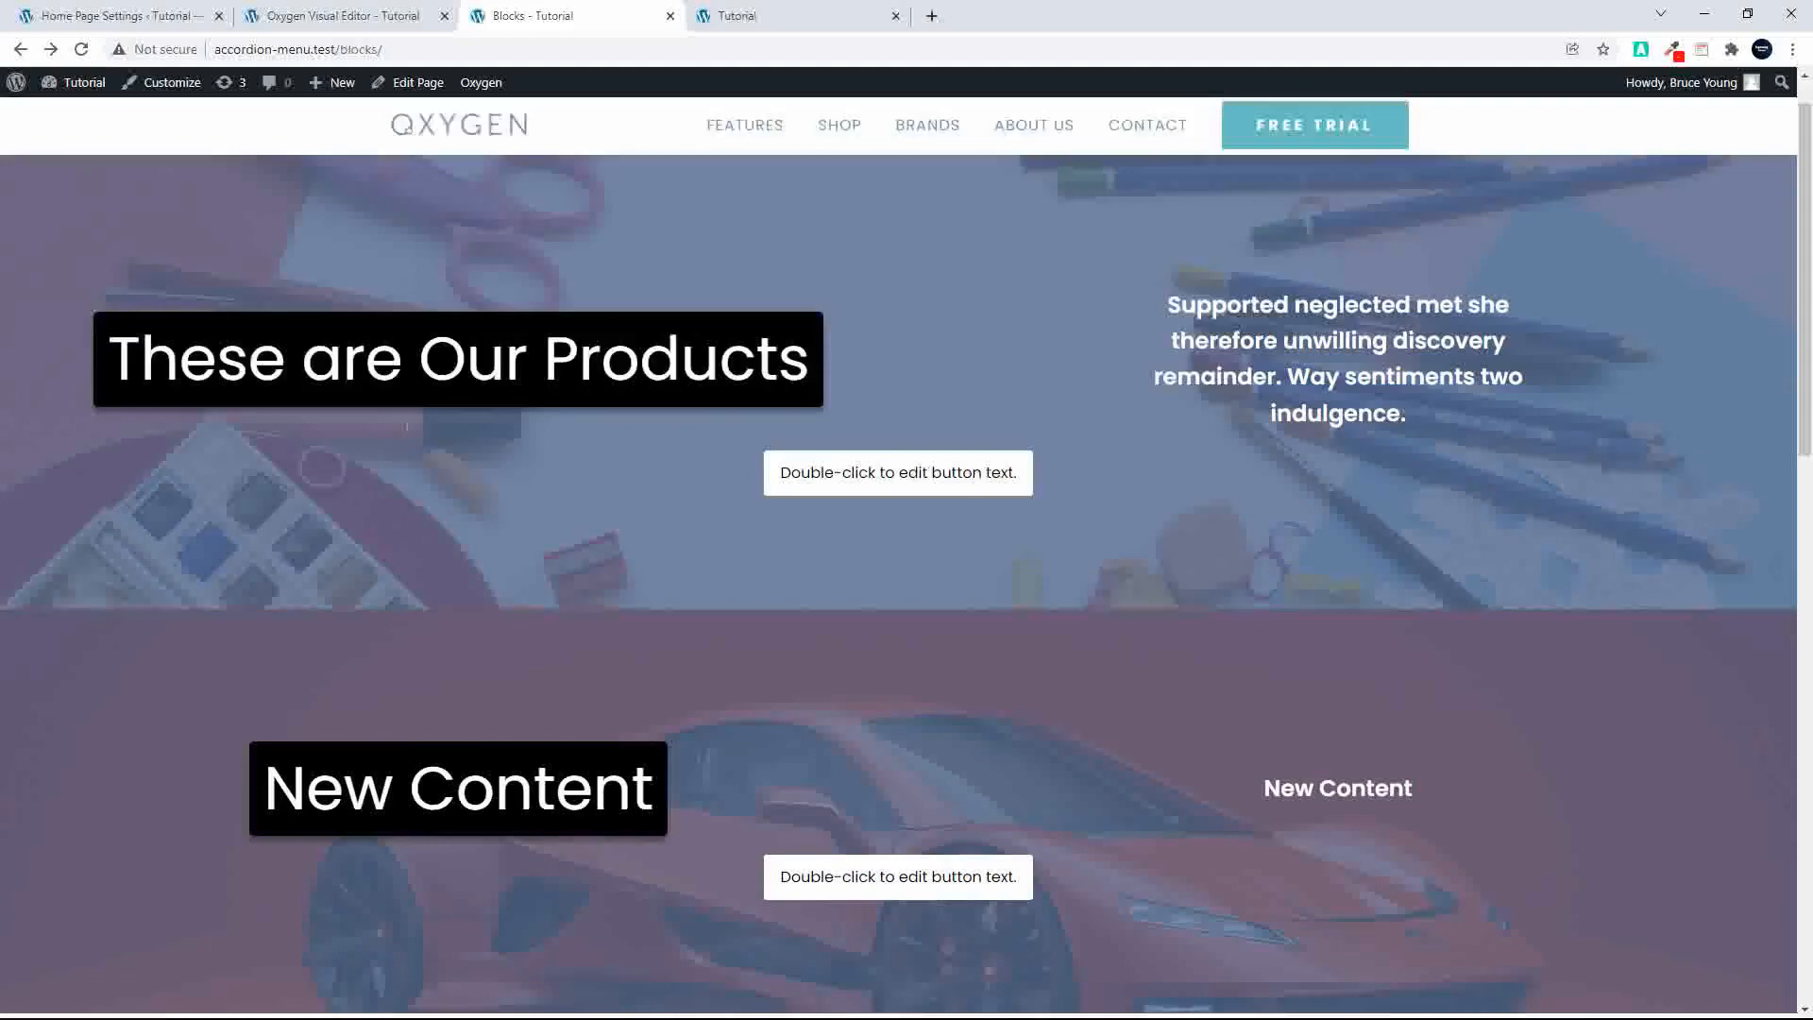
scroll(down, 3)
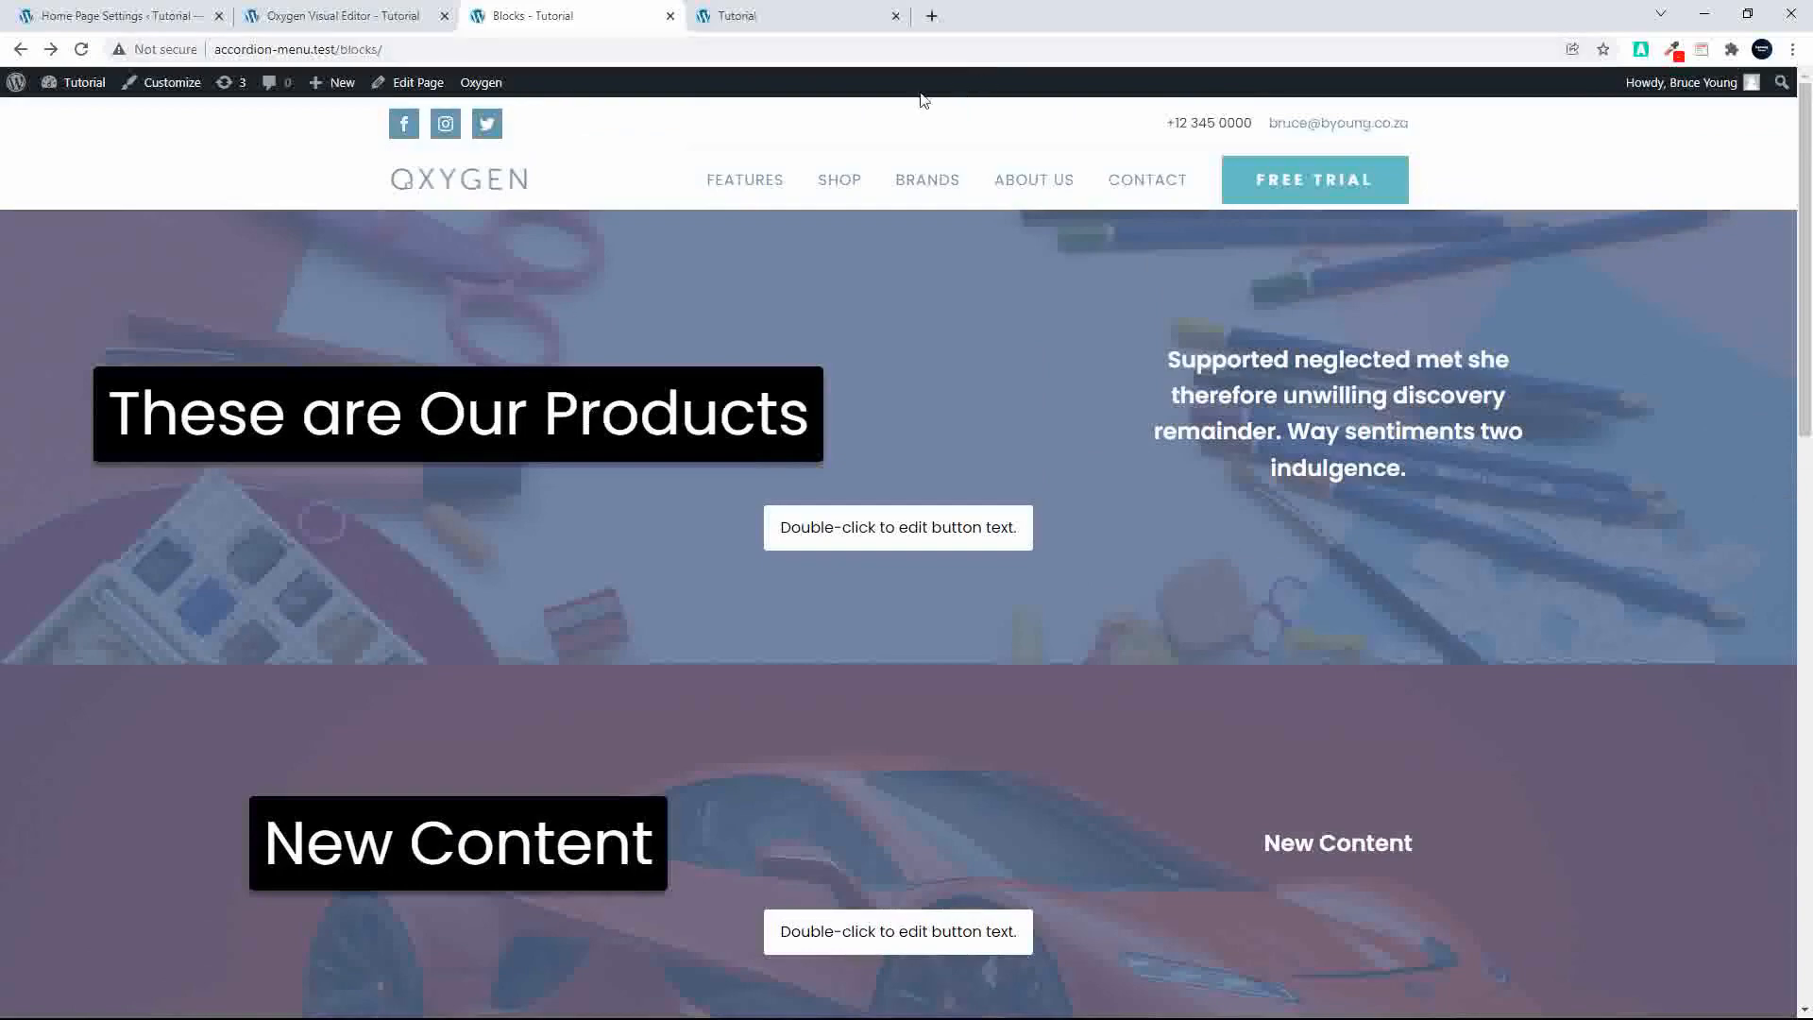
scroll(down, 3)
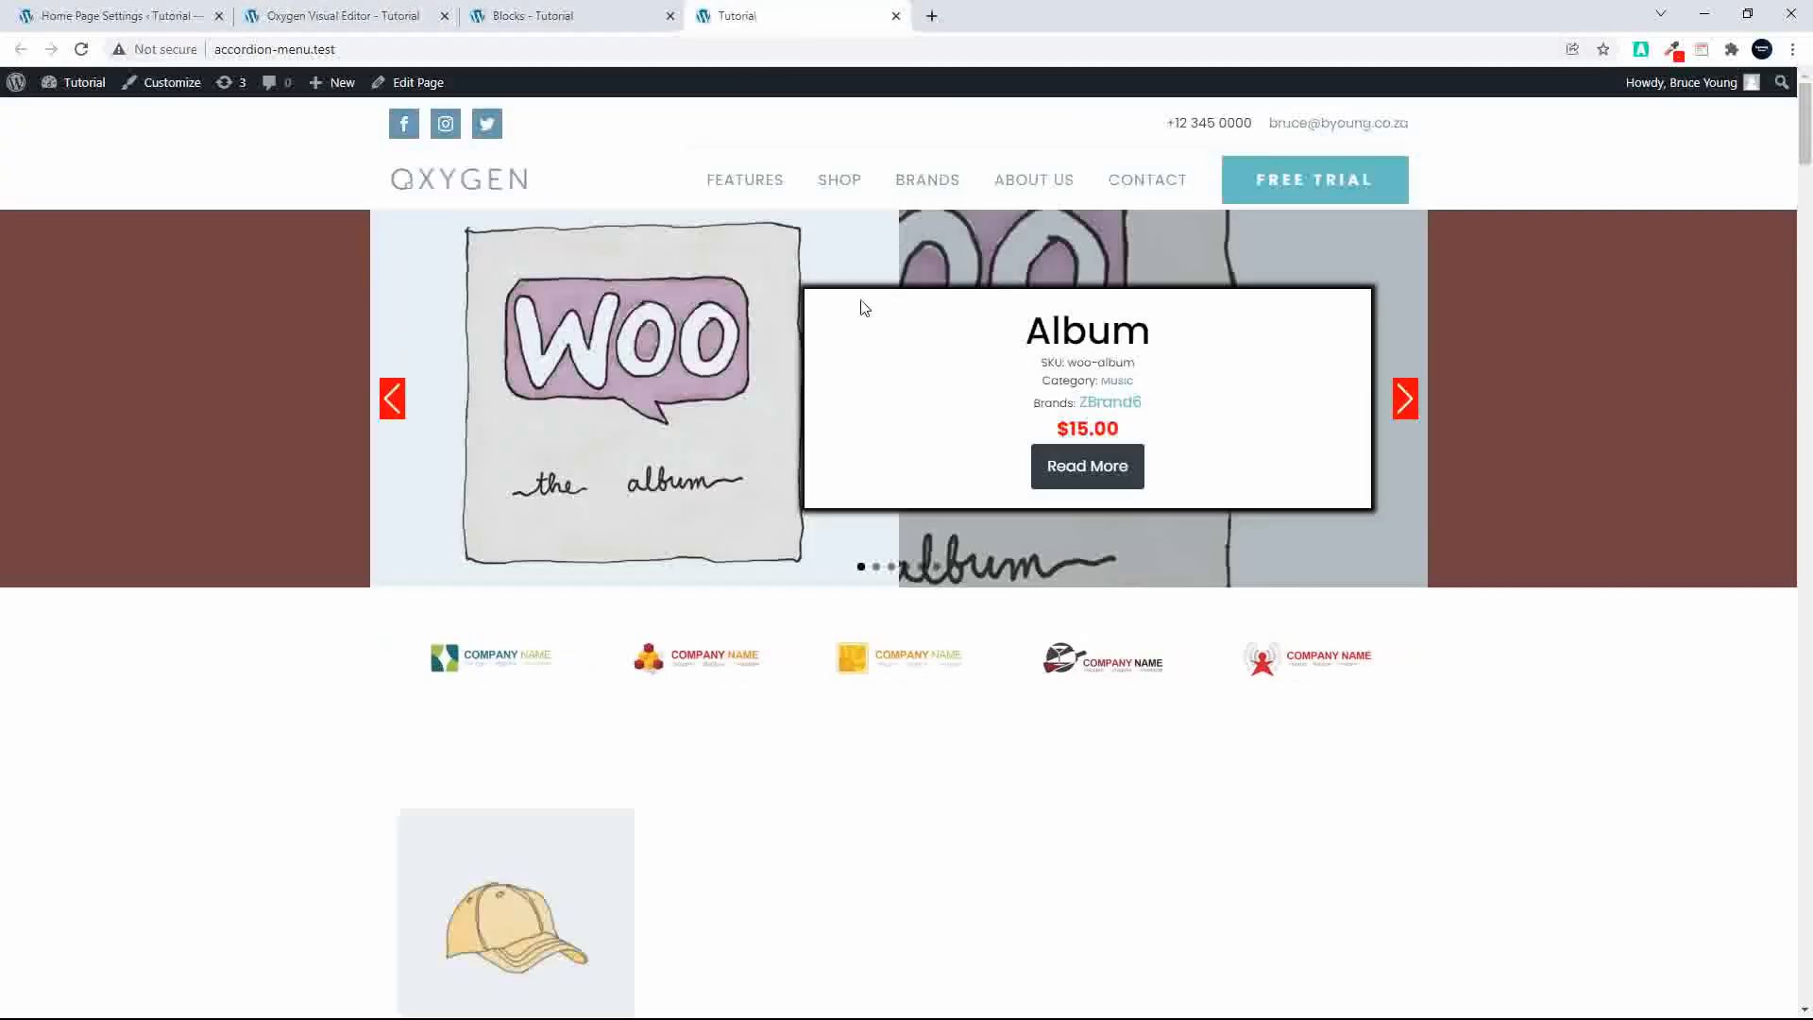
Step: Review the home page's product slider and sections, then bring up Home Page Settings
scroll(down, 3)
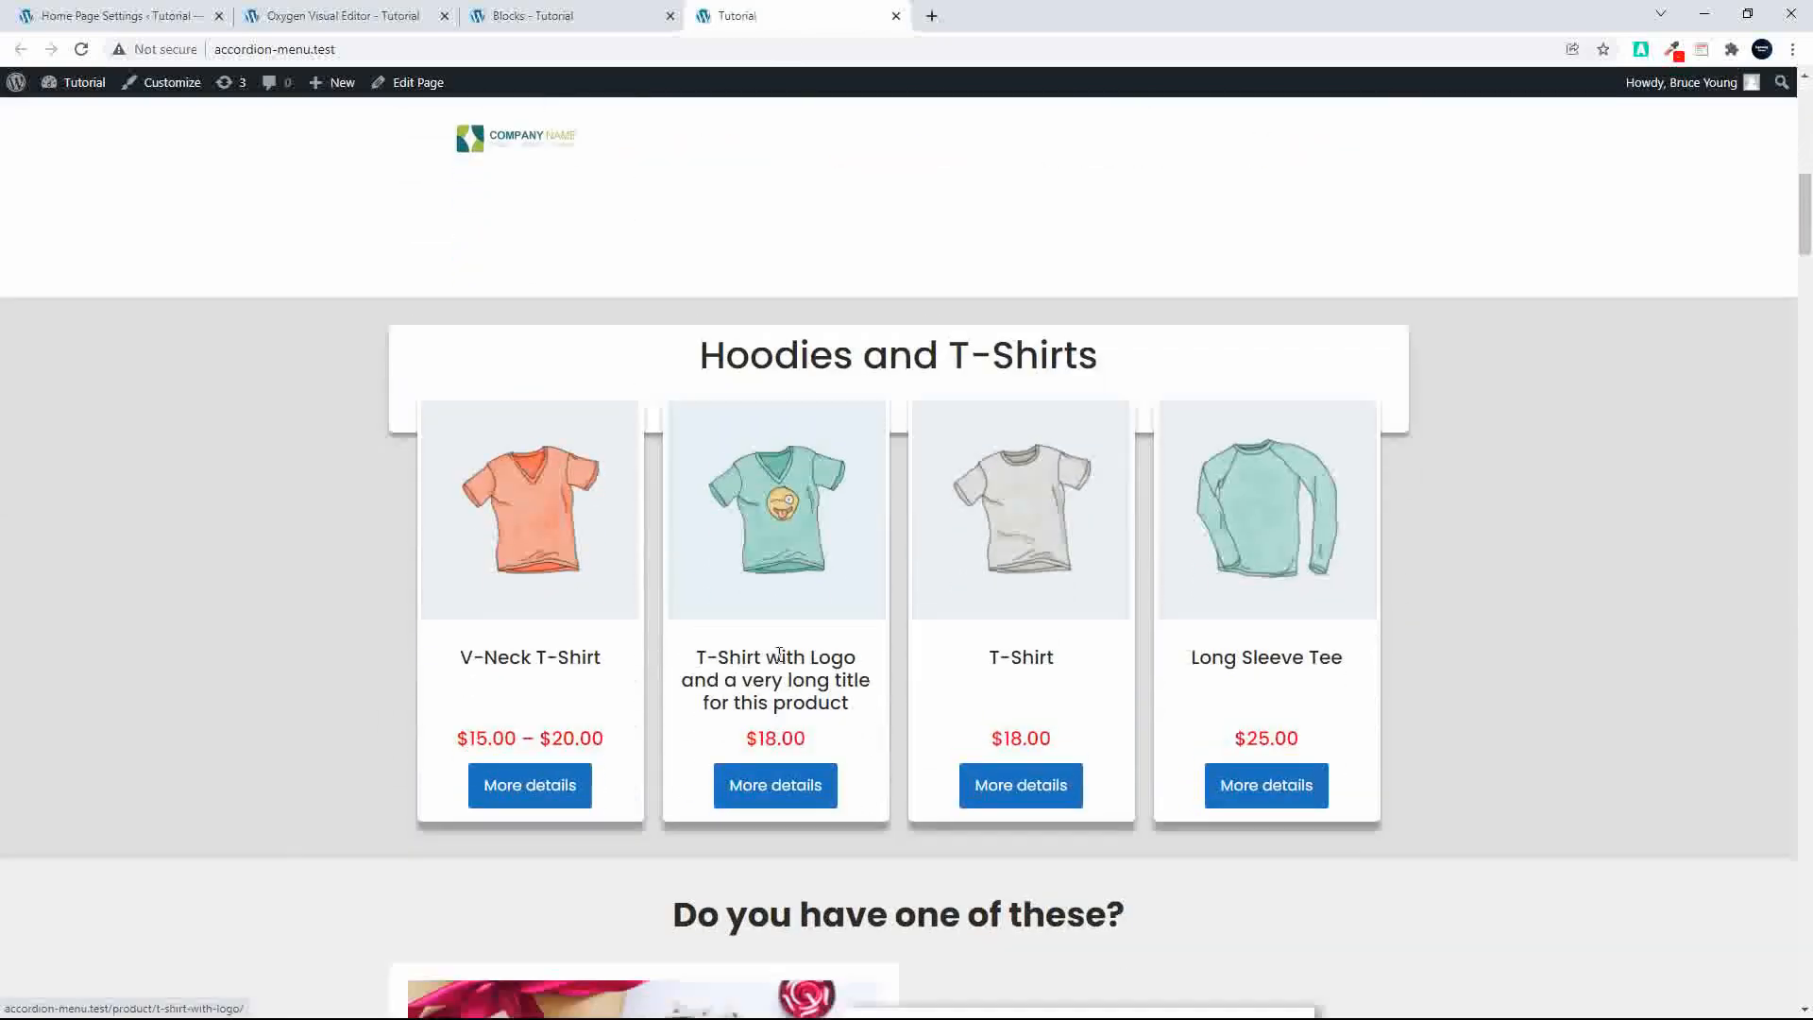
scroll(down, 3)
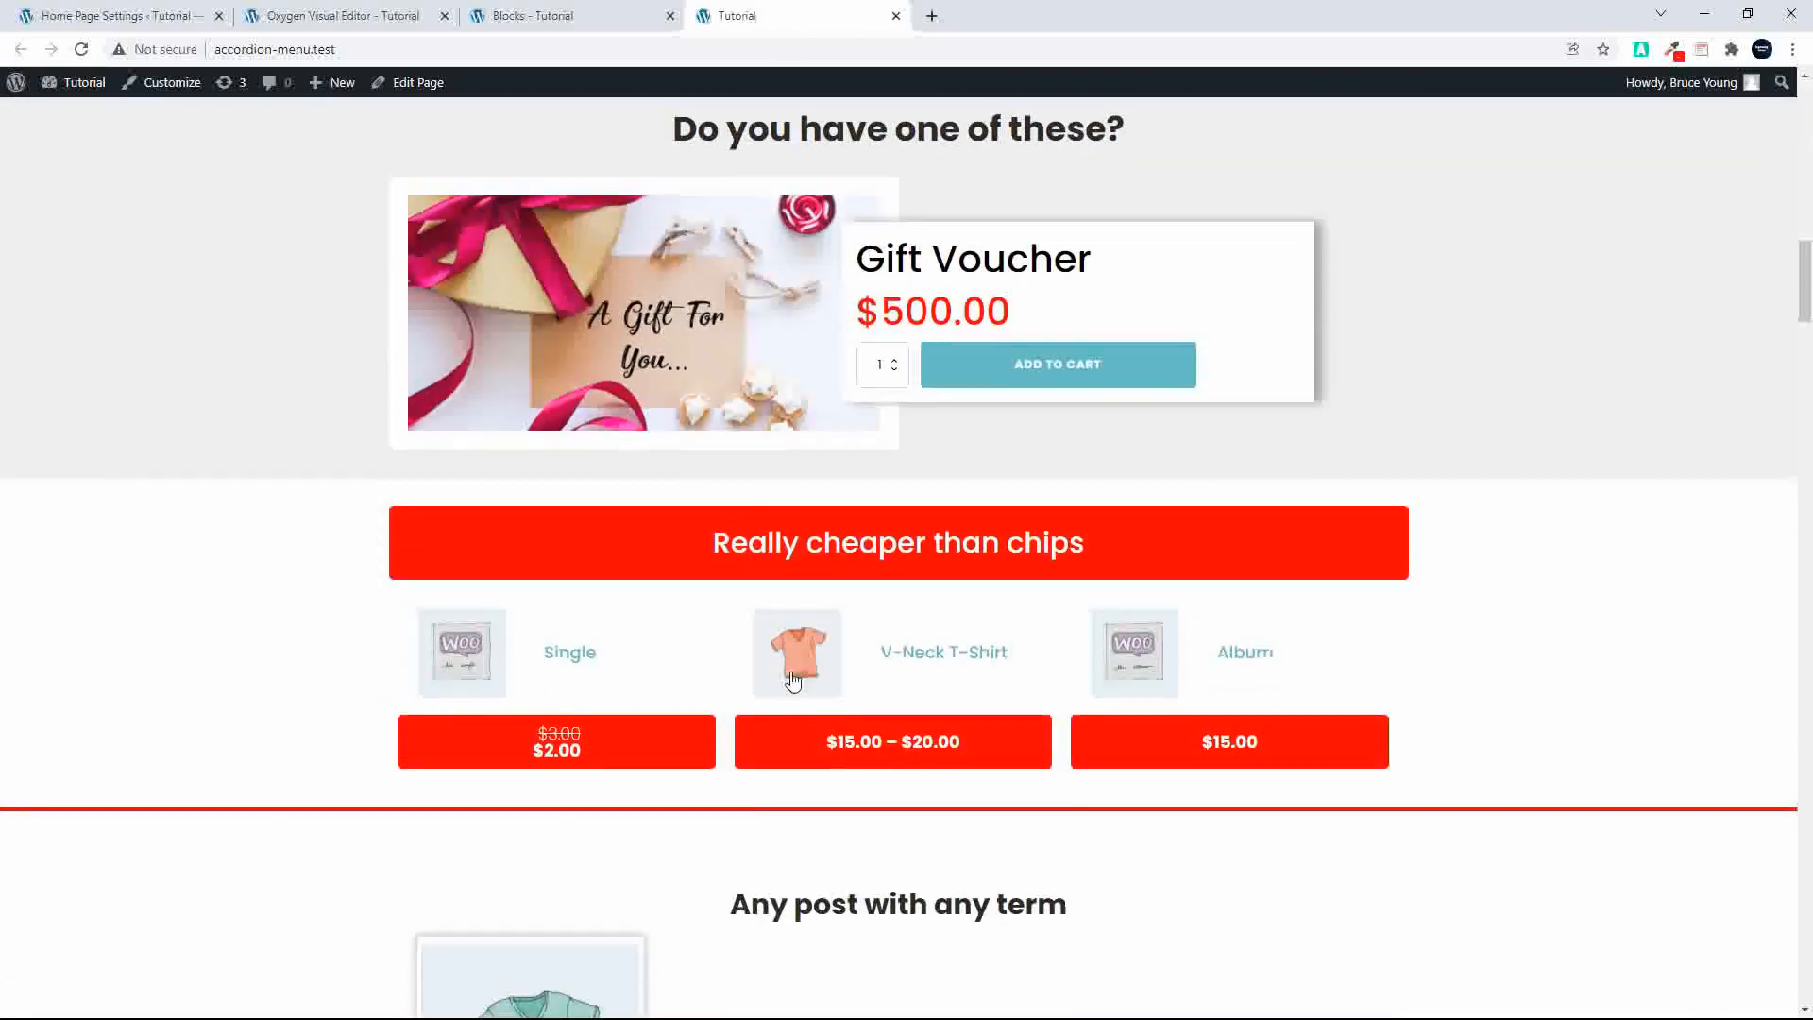
scroll(down, 3)
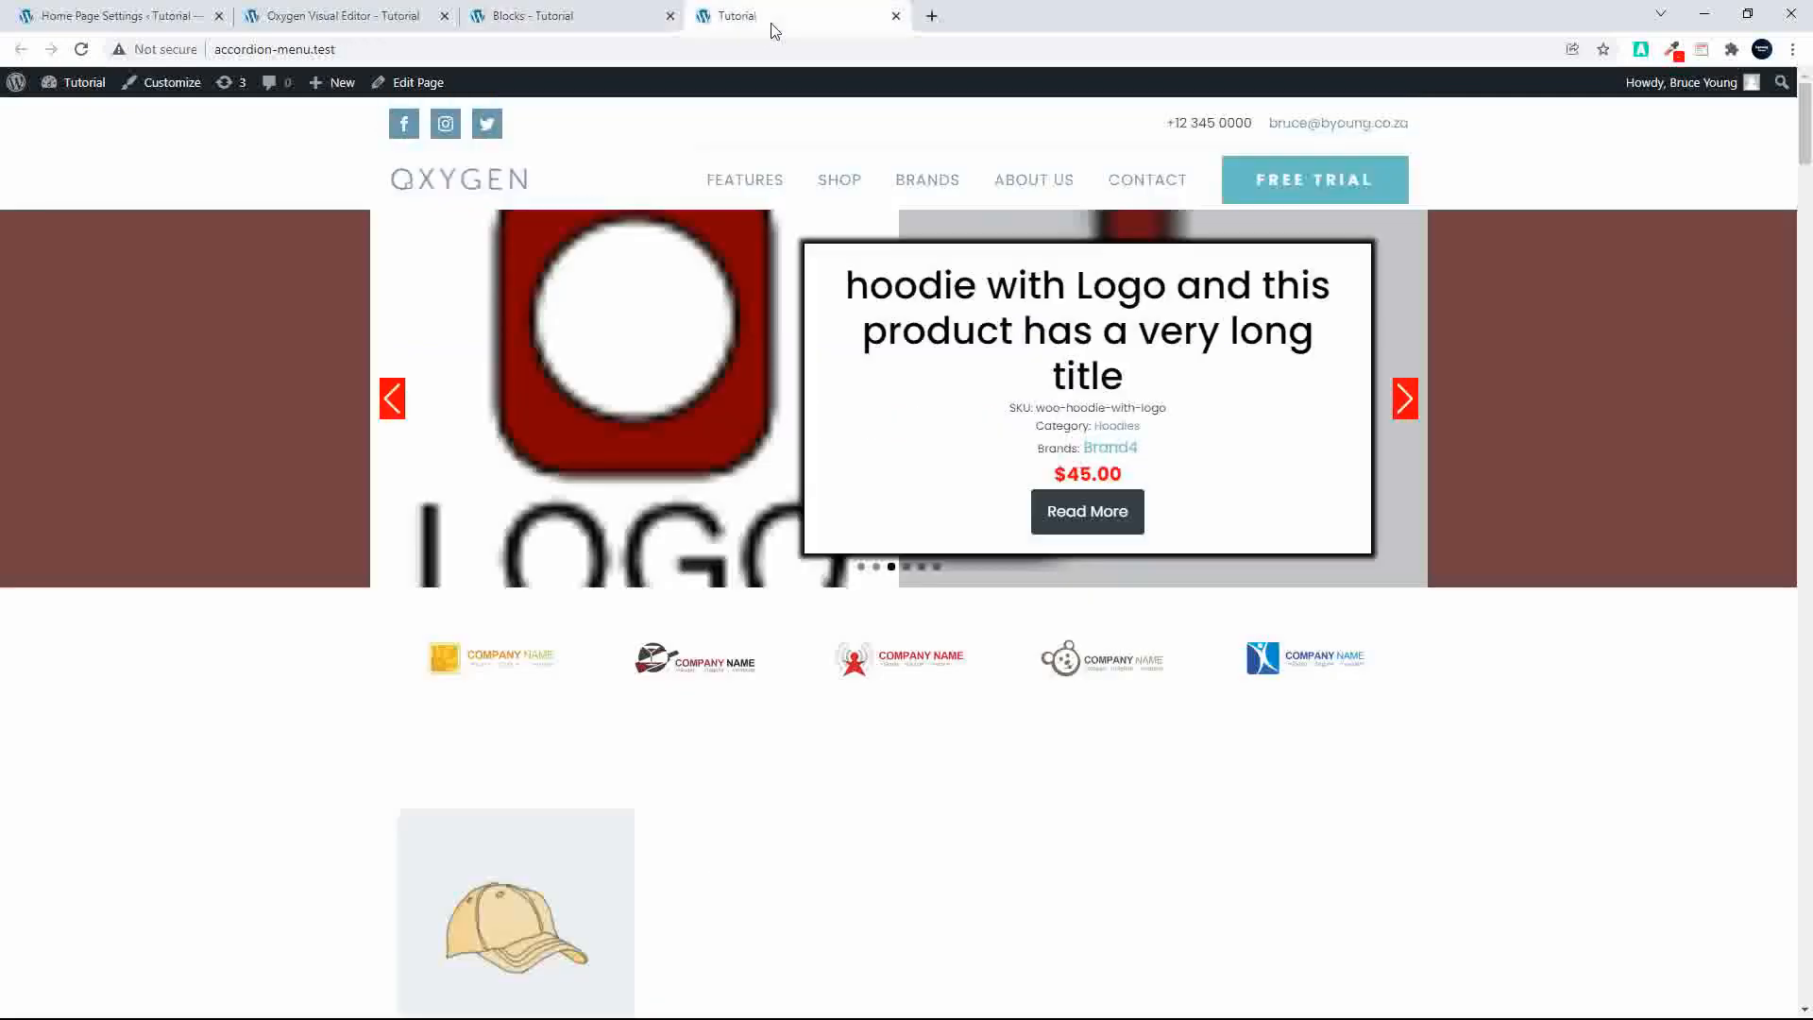
scroll(down, 3)
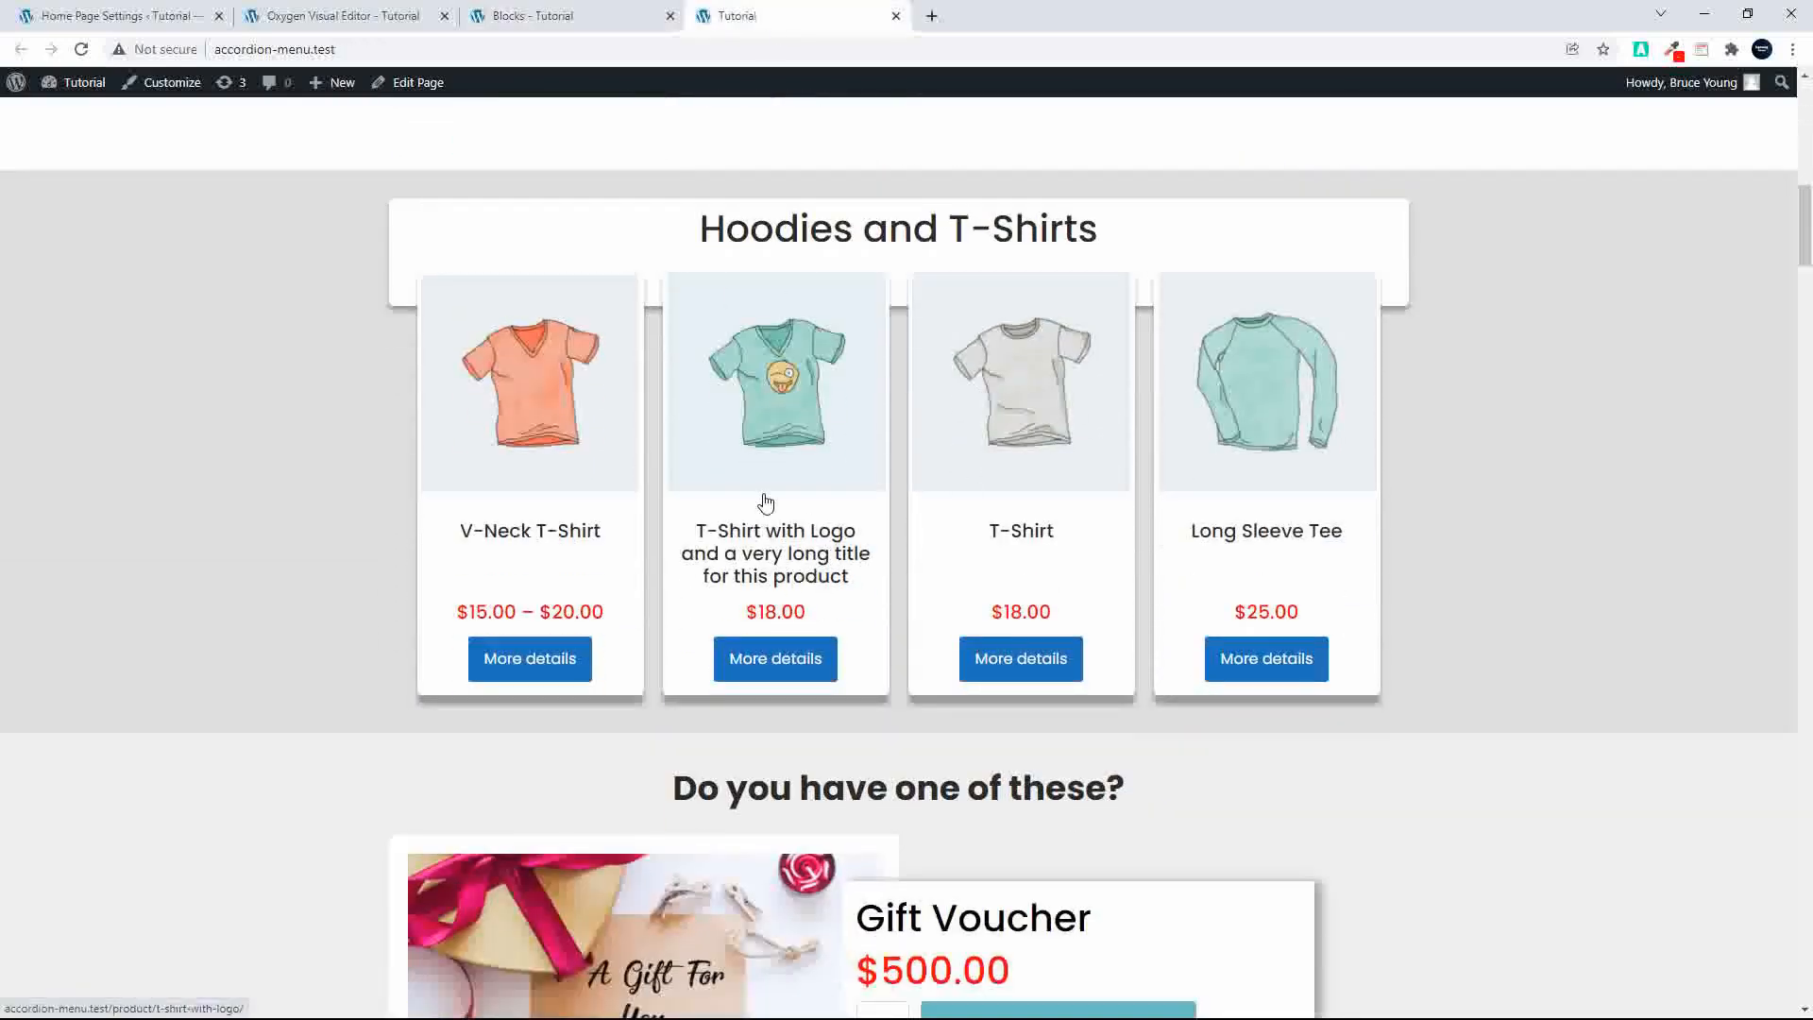
click(115, 15)
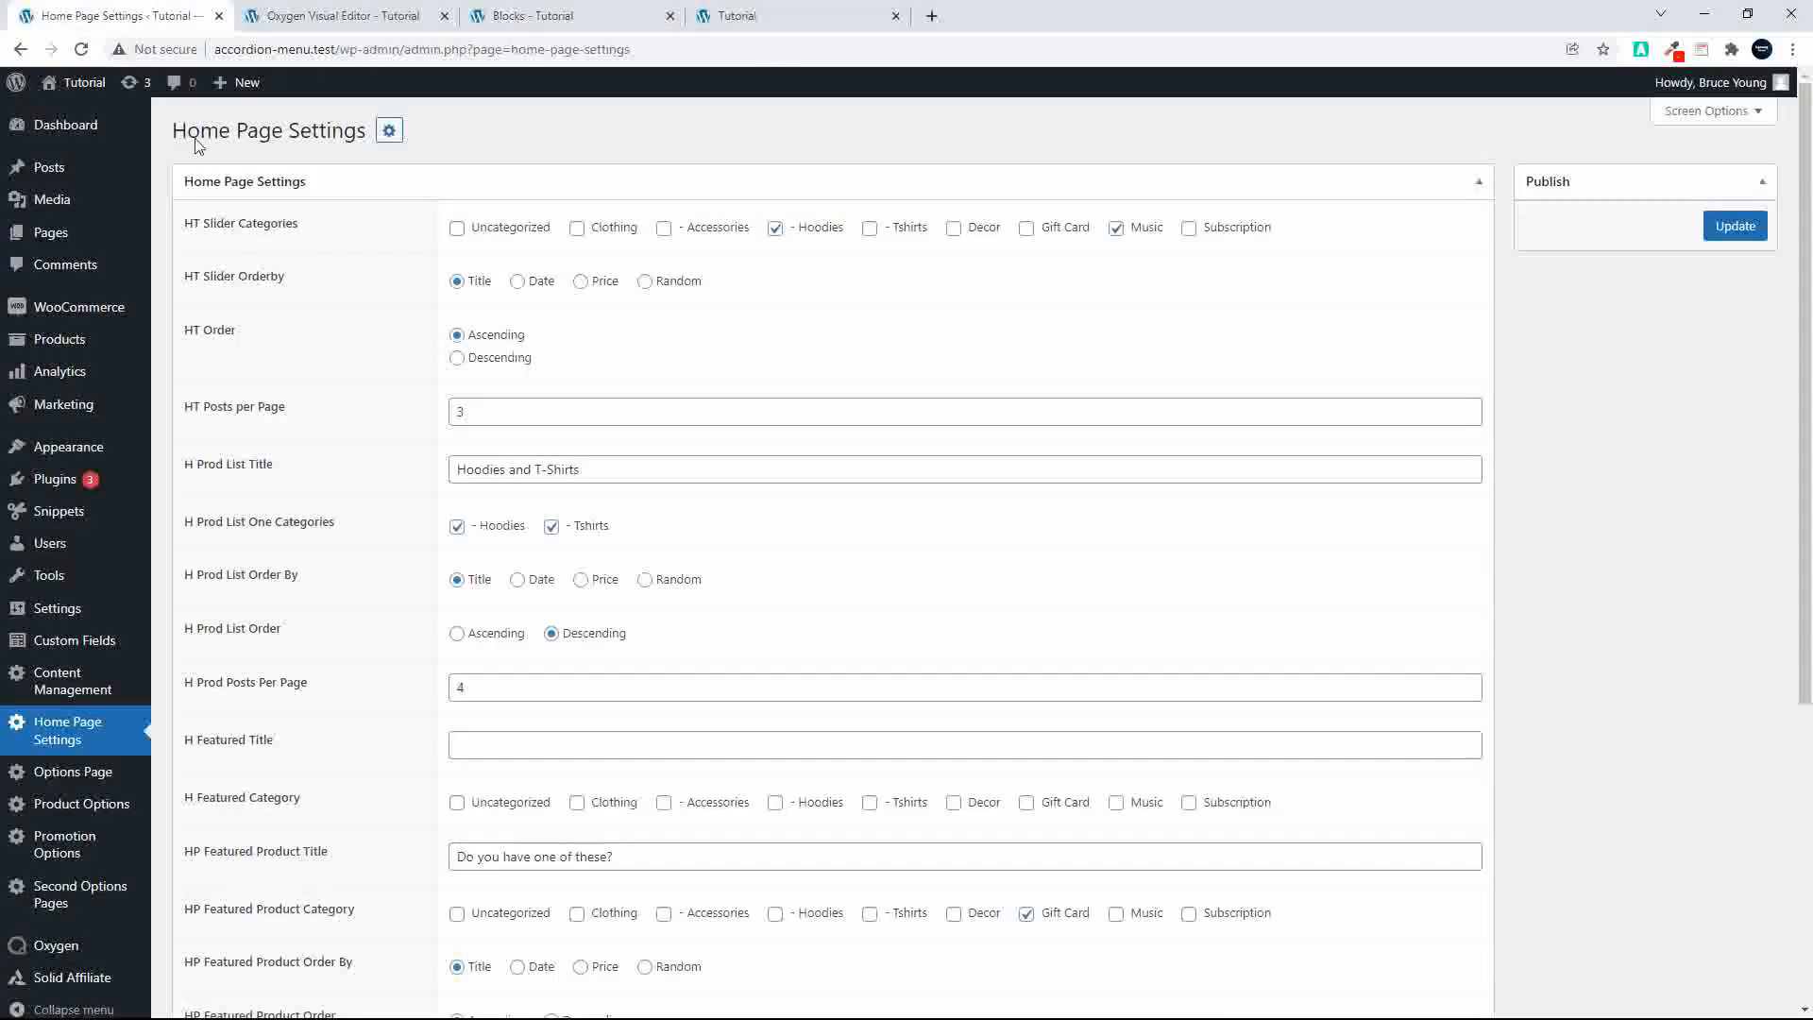
Step: Retitle the product list 'Hoodies ONLY' showing only Hoodies
double_click(521, 469)
text(Hoodies ONLY)
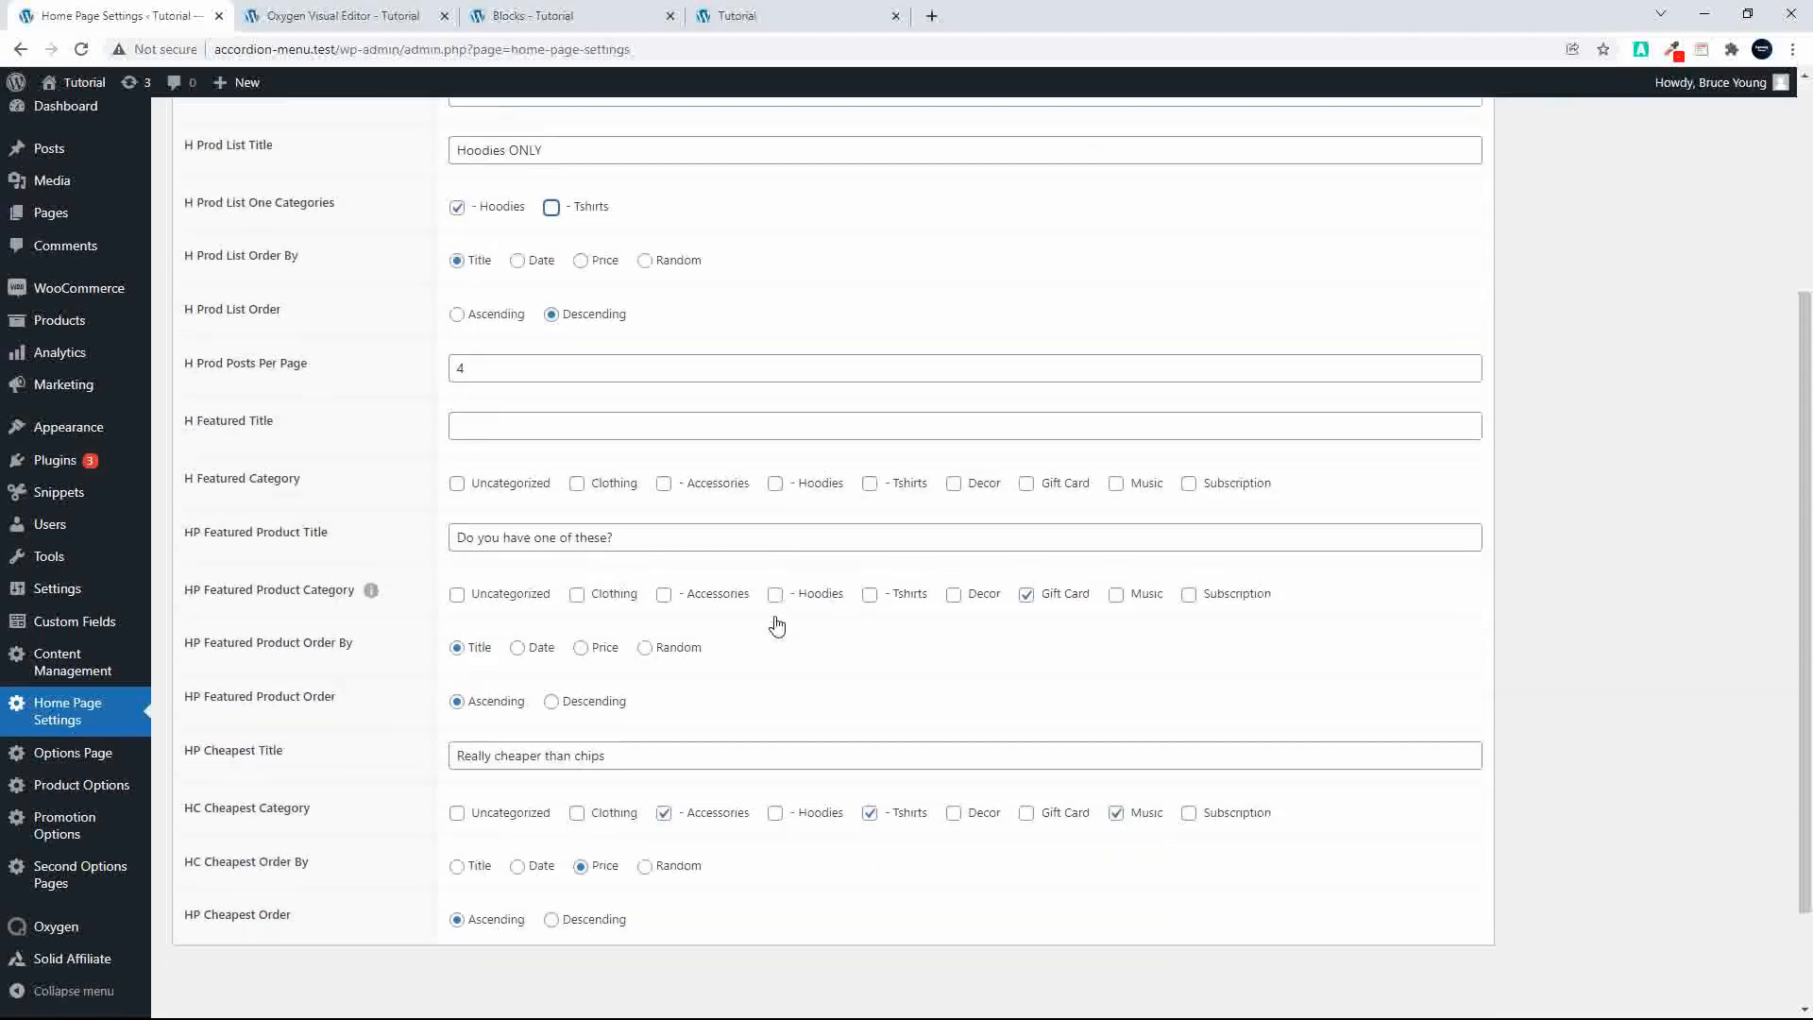
scroll(down, 3)
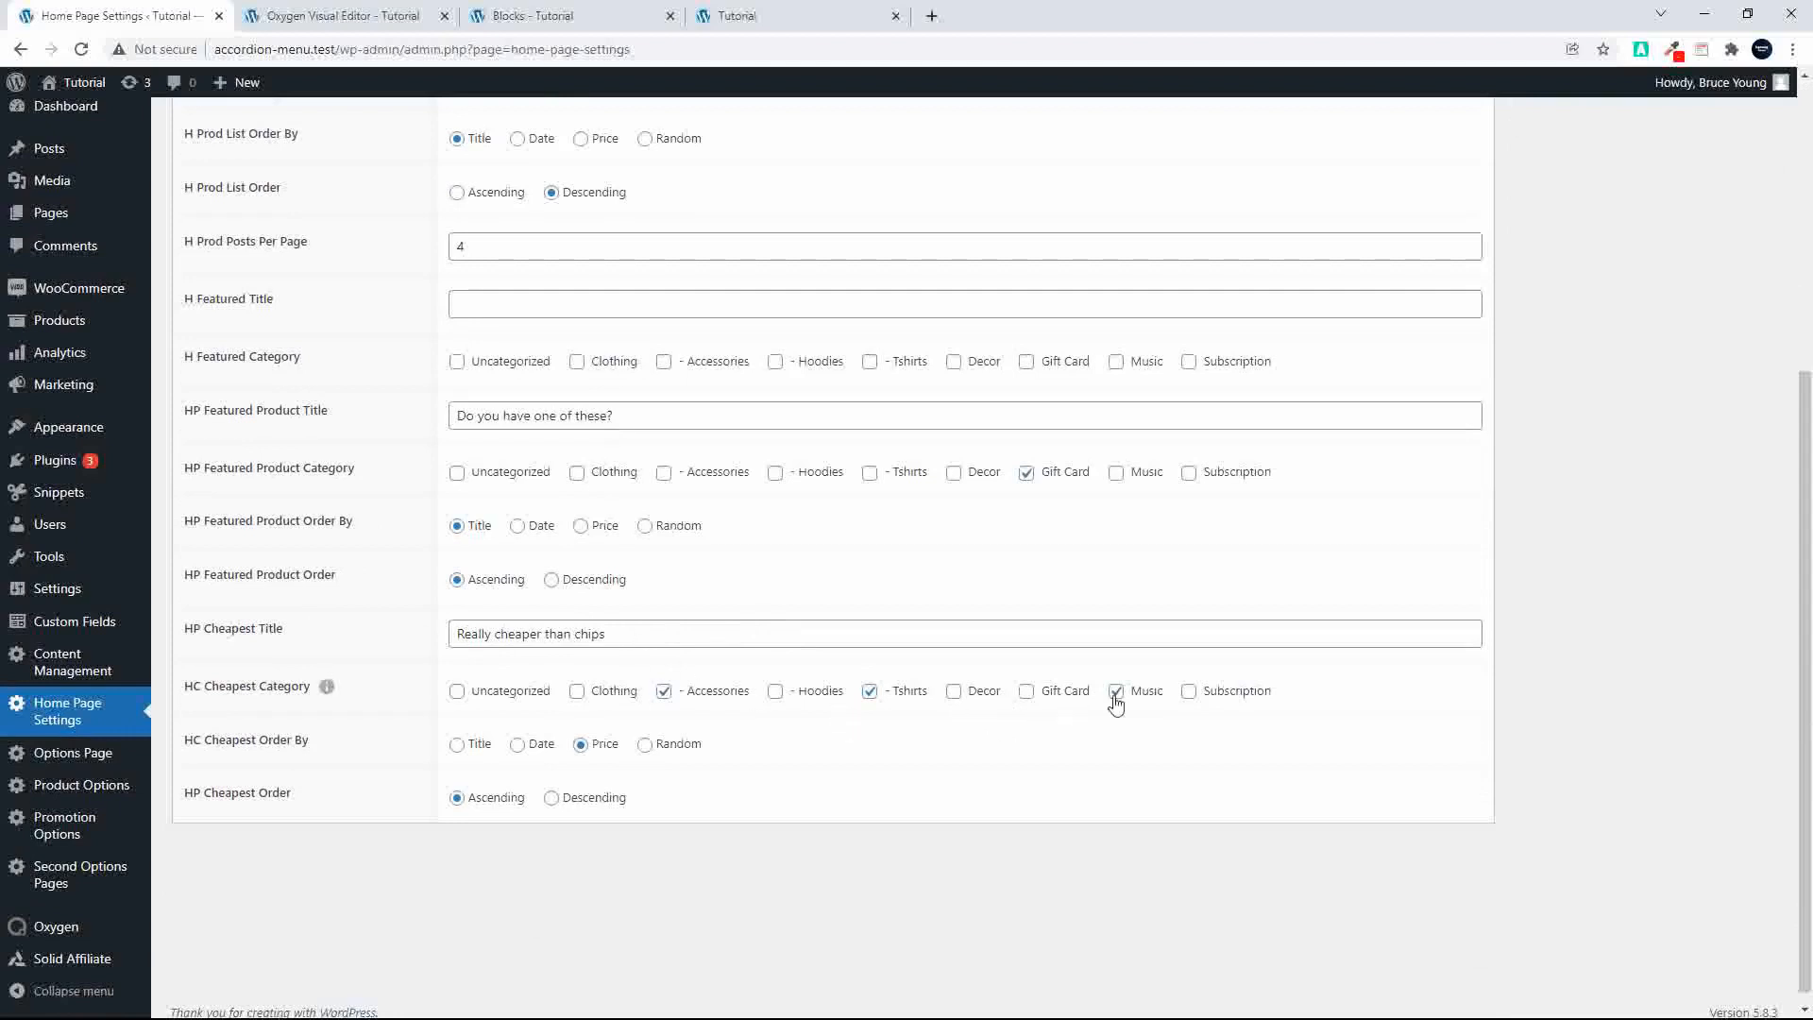
Step: Swap Music for Hoodies in the cheapest categories, edit the cheapest title, and update the options
click(1116, 691)
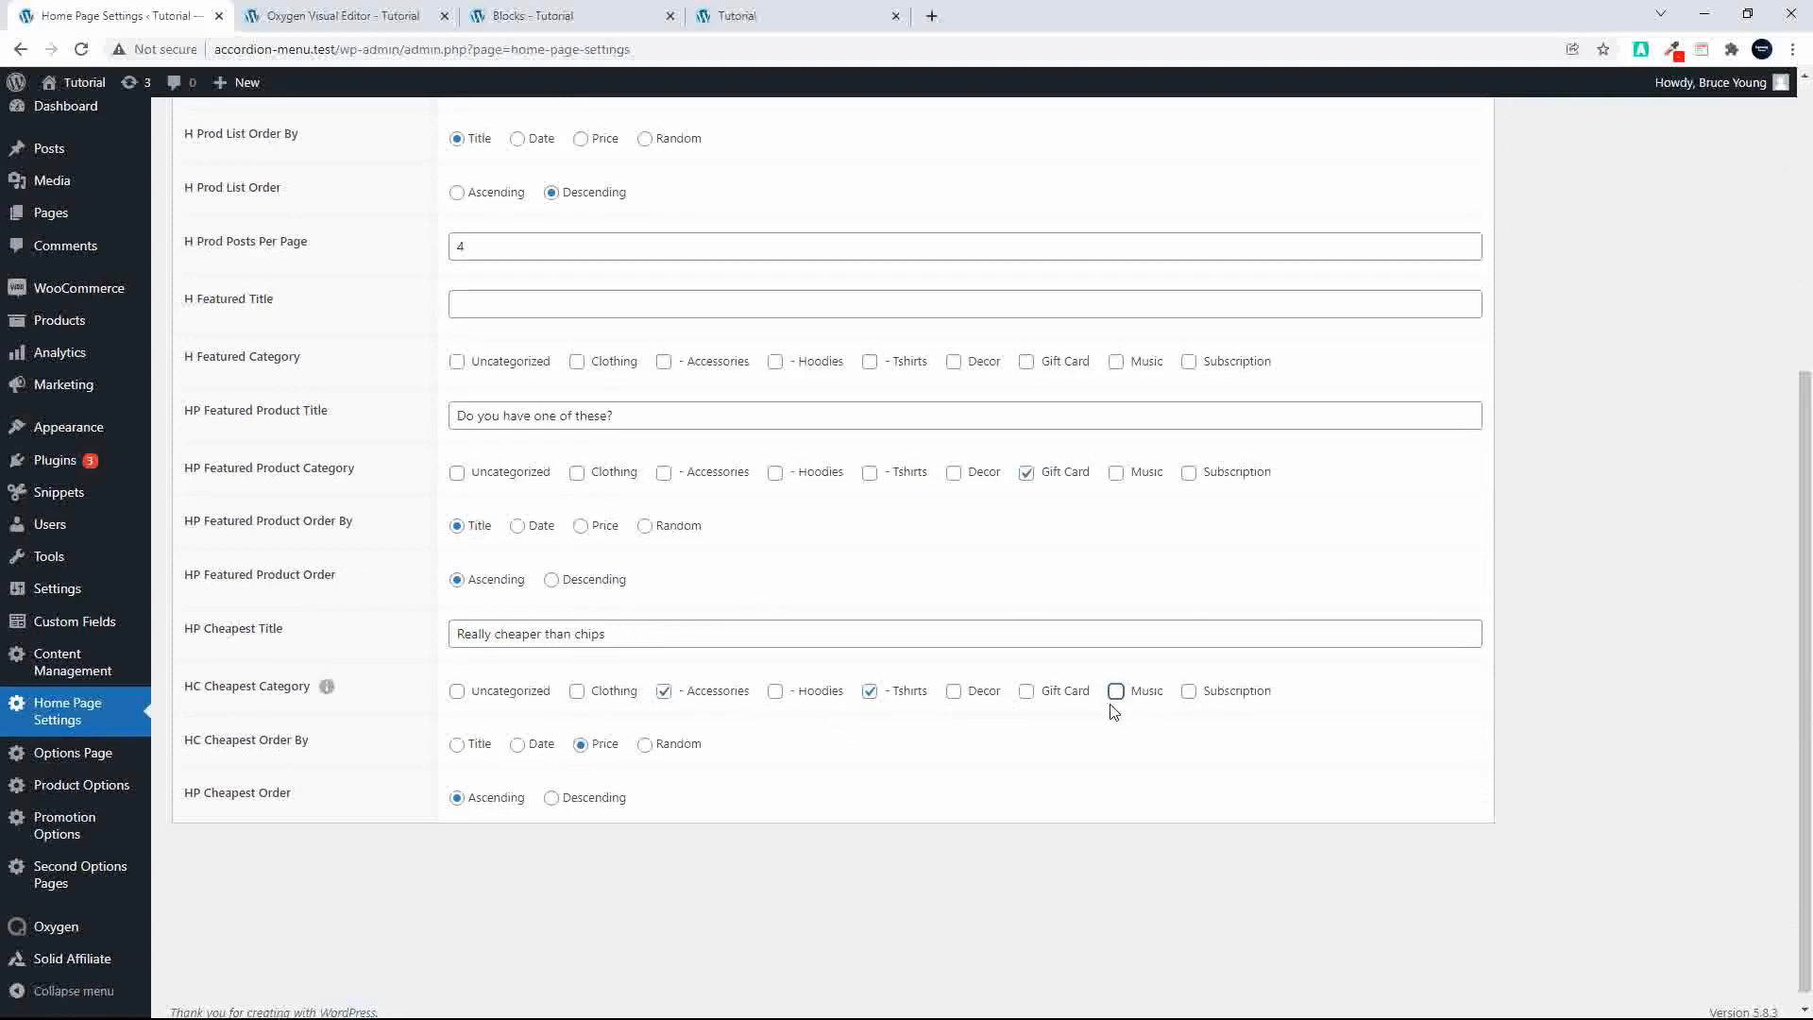
click(774, 691)
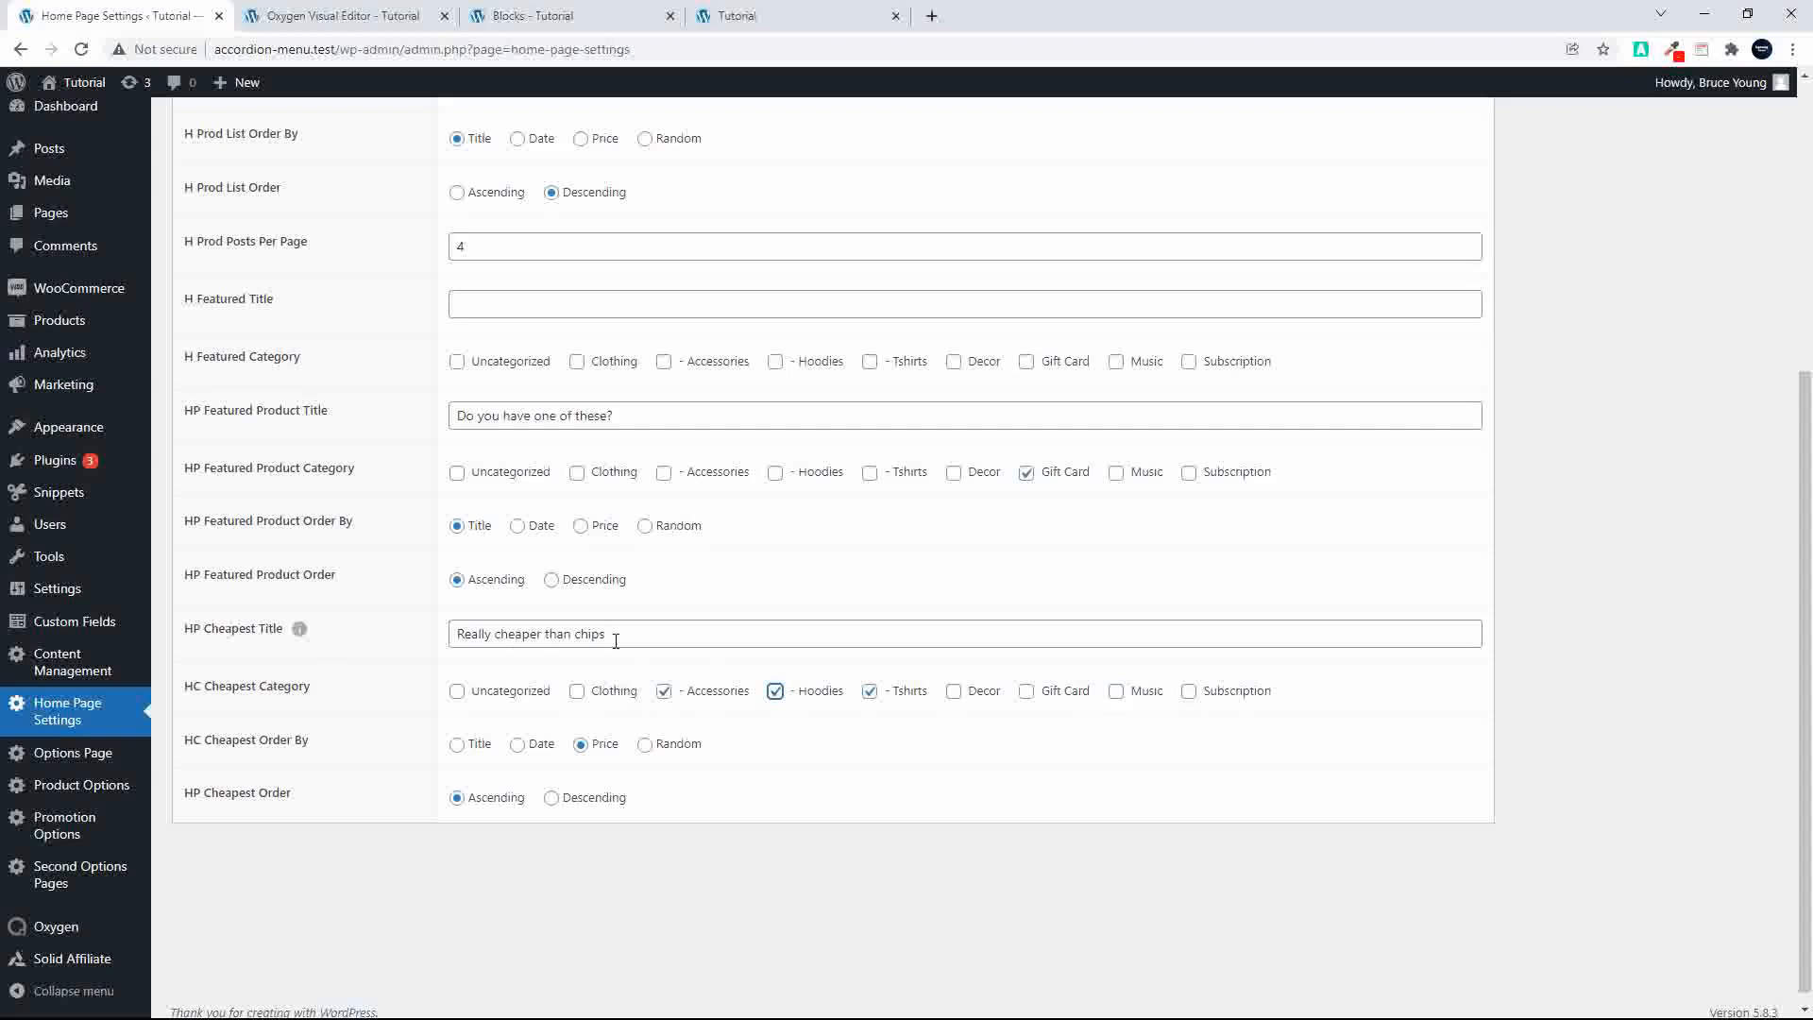
text(cl)
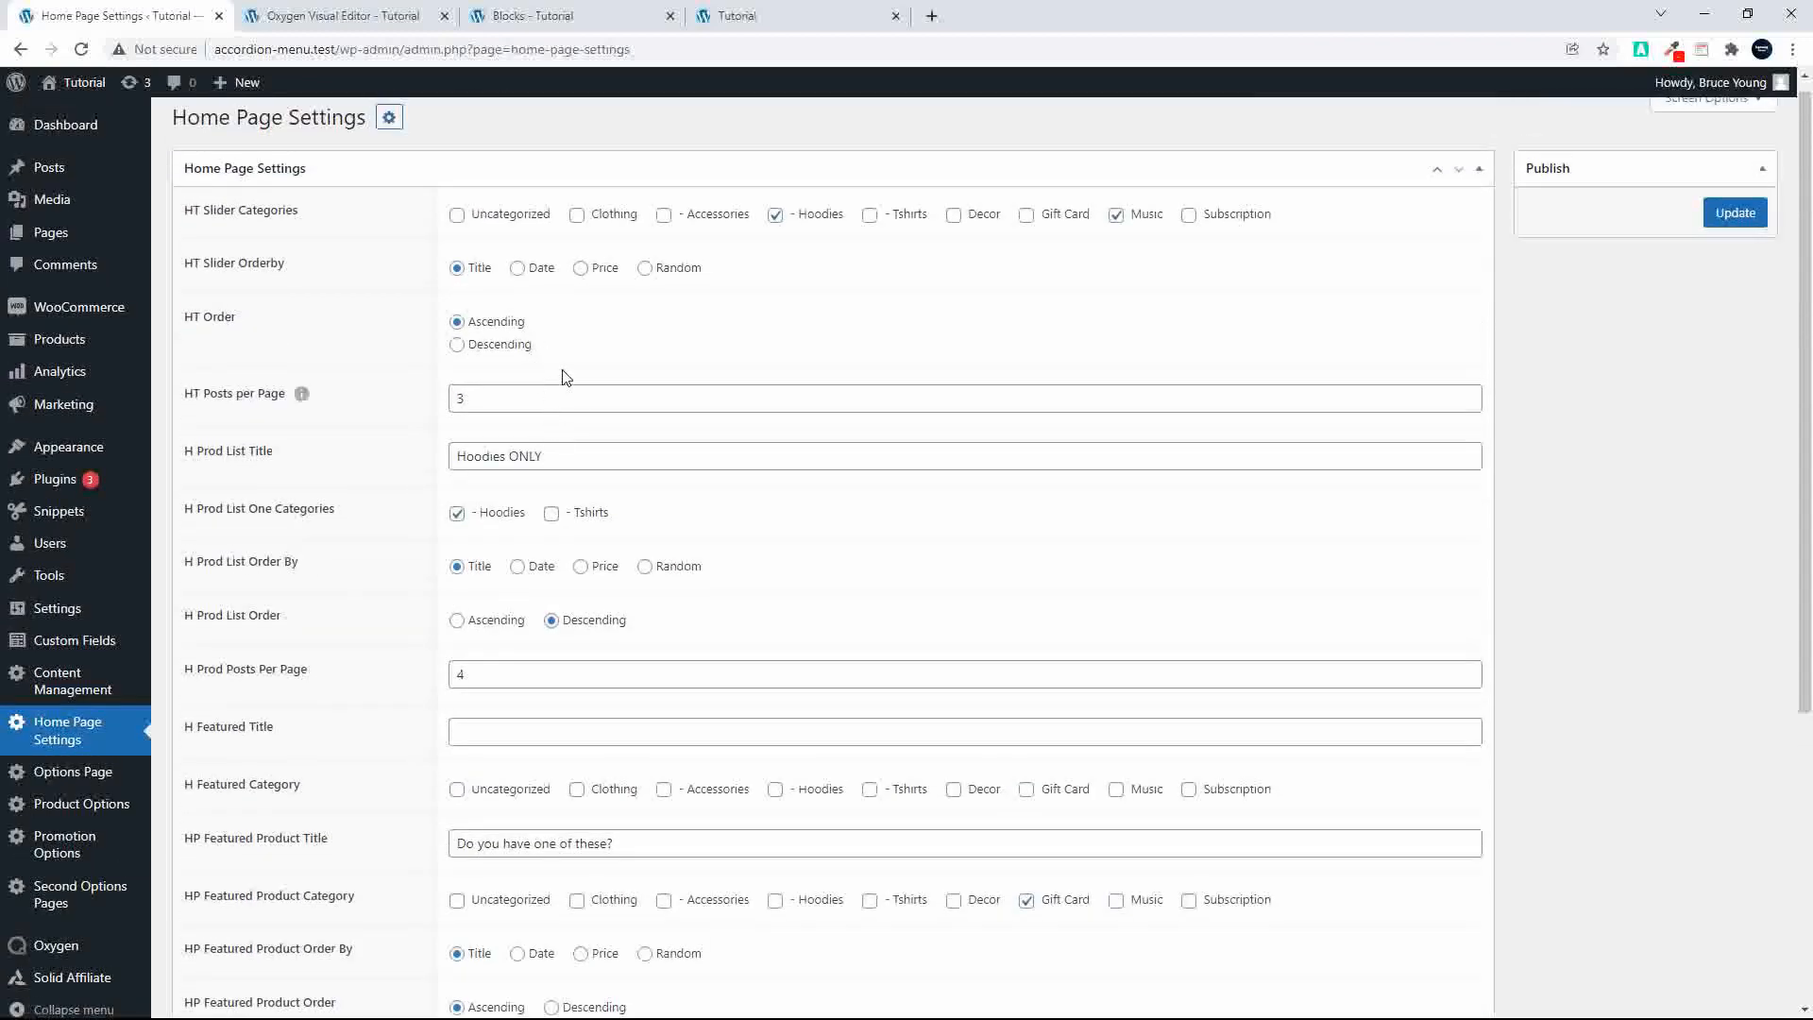
click(1734, 213)
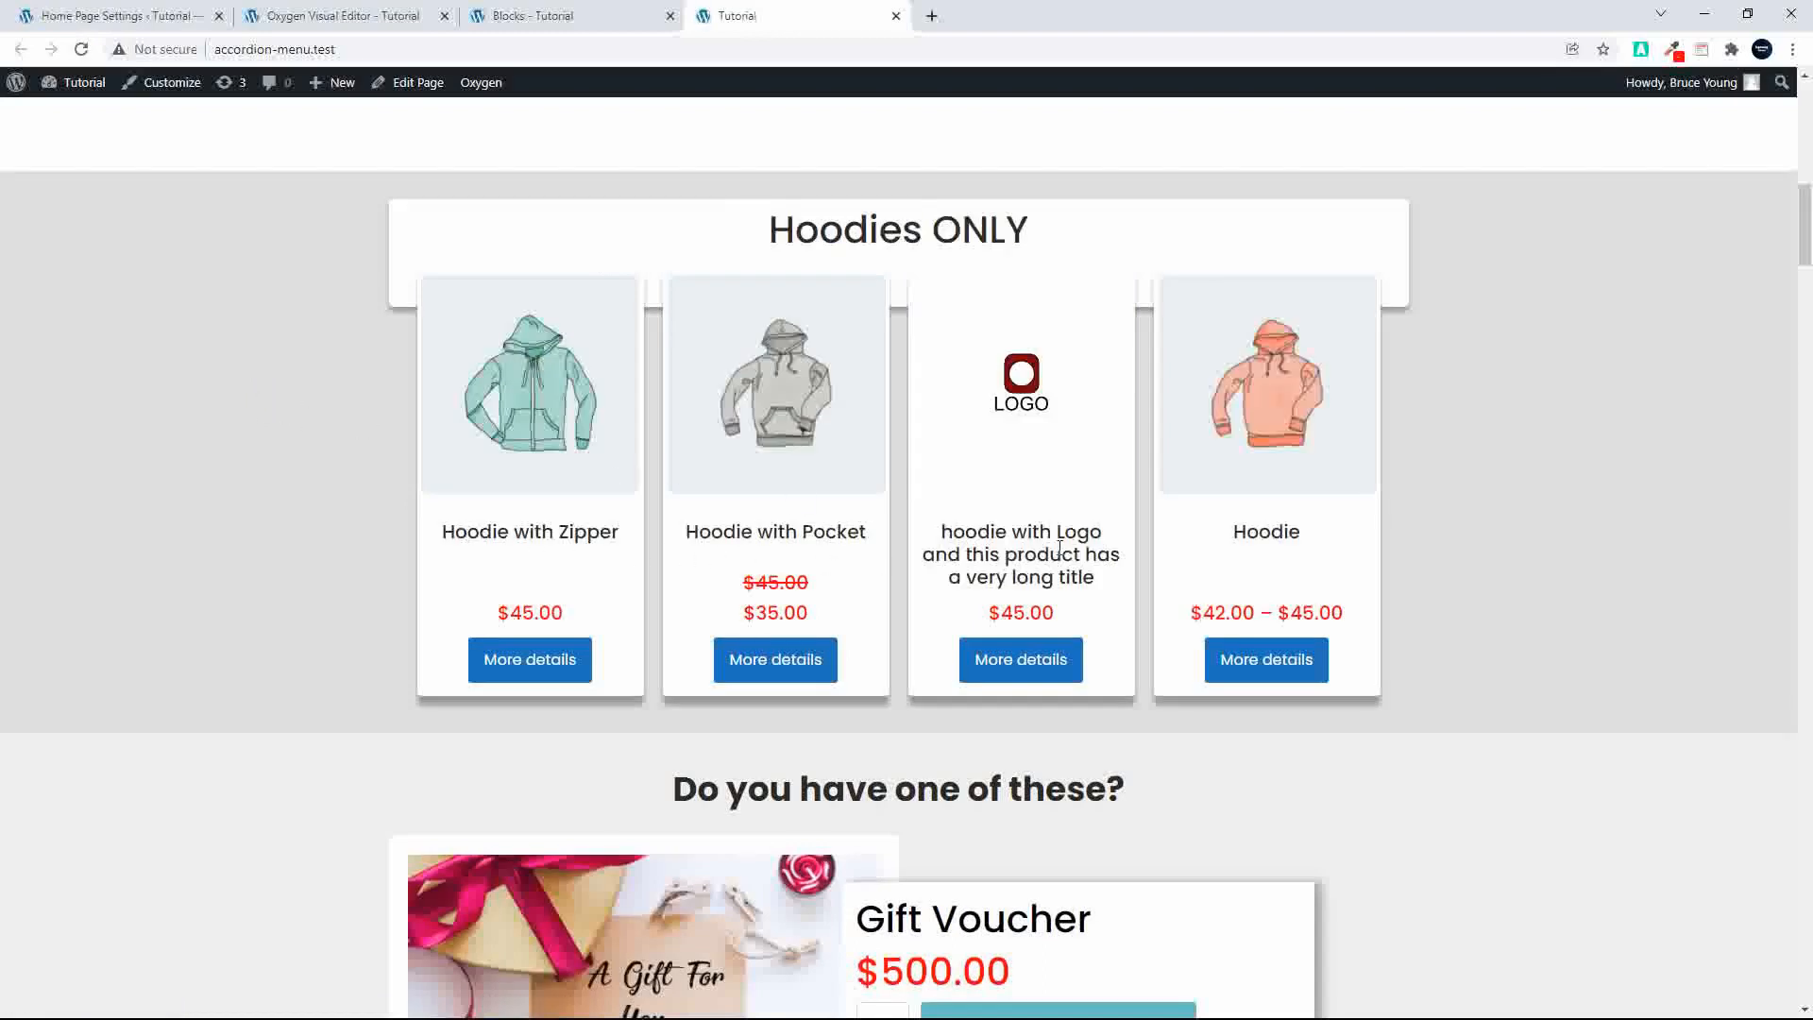
mouse_move(833, 600)
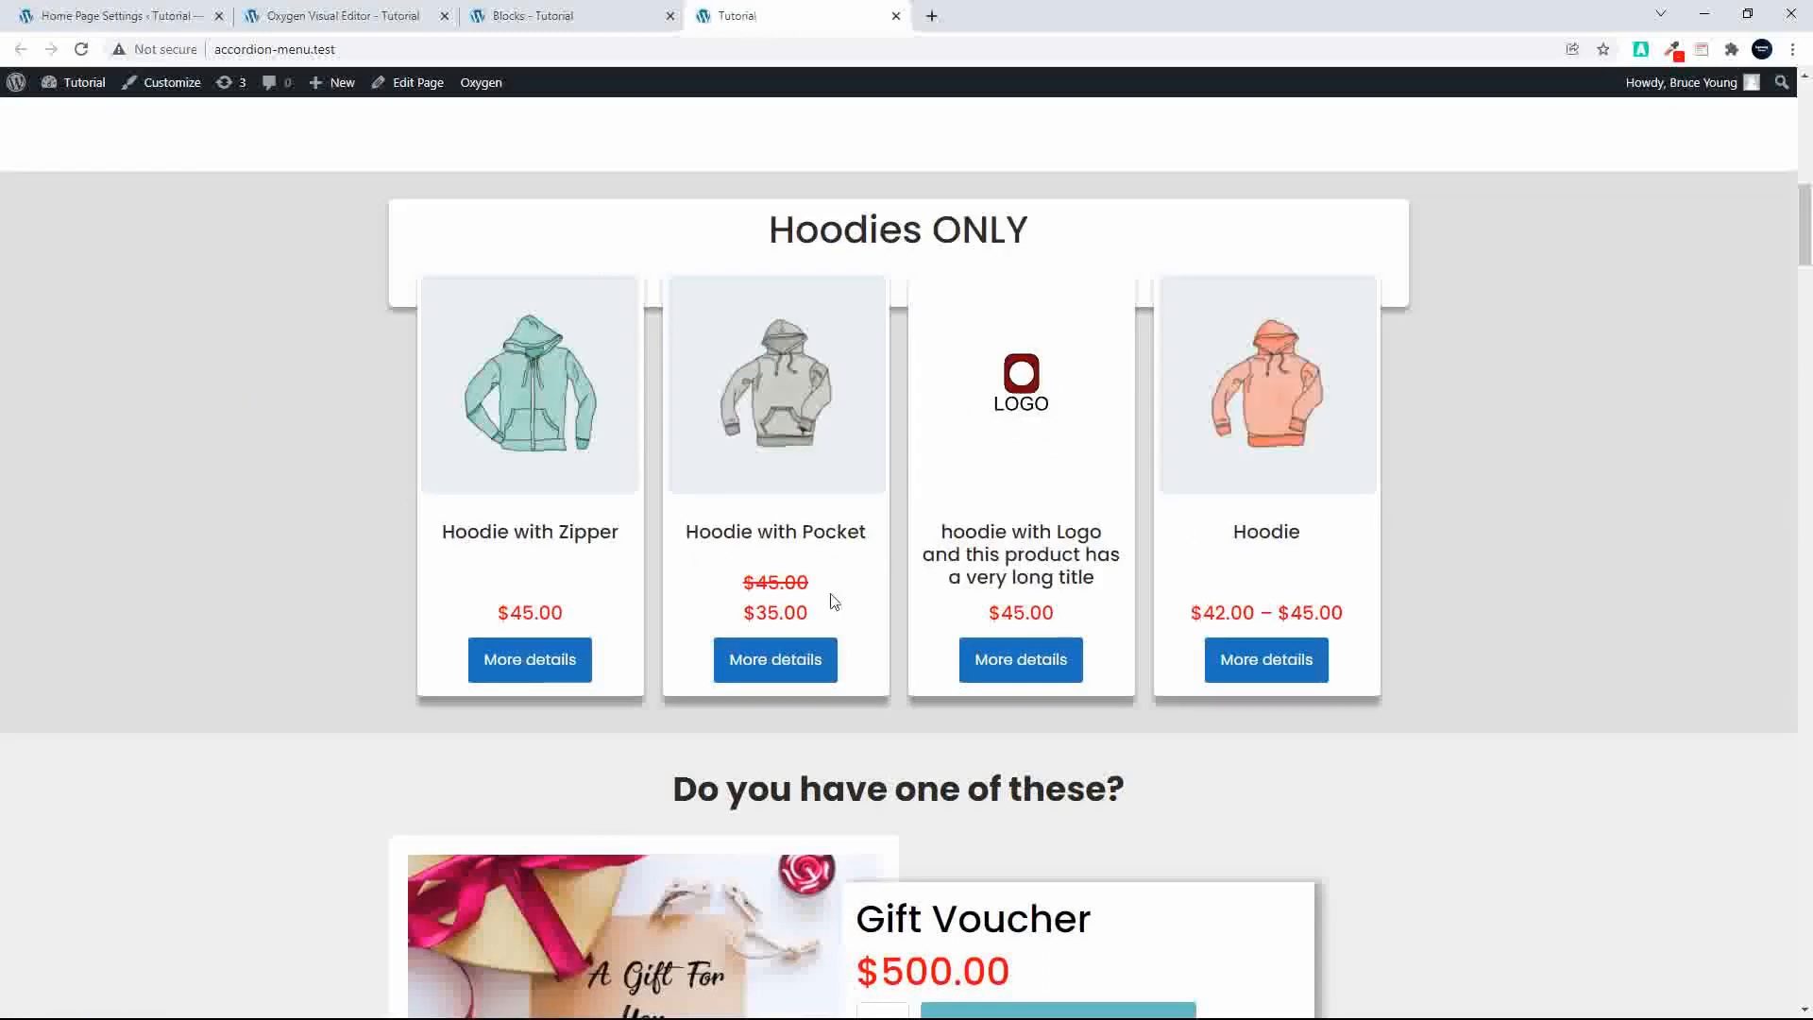
Step: Verify the home page shows four hoodies under 'Hoodies ONLY' and the cheaper-than-chips section
scroll(down, 3)
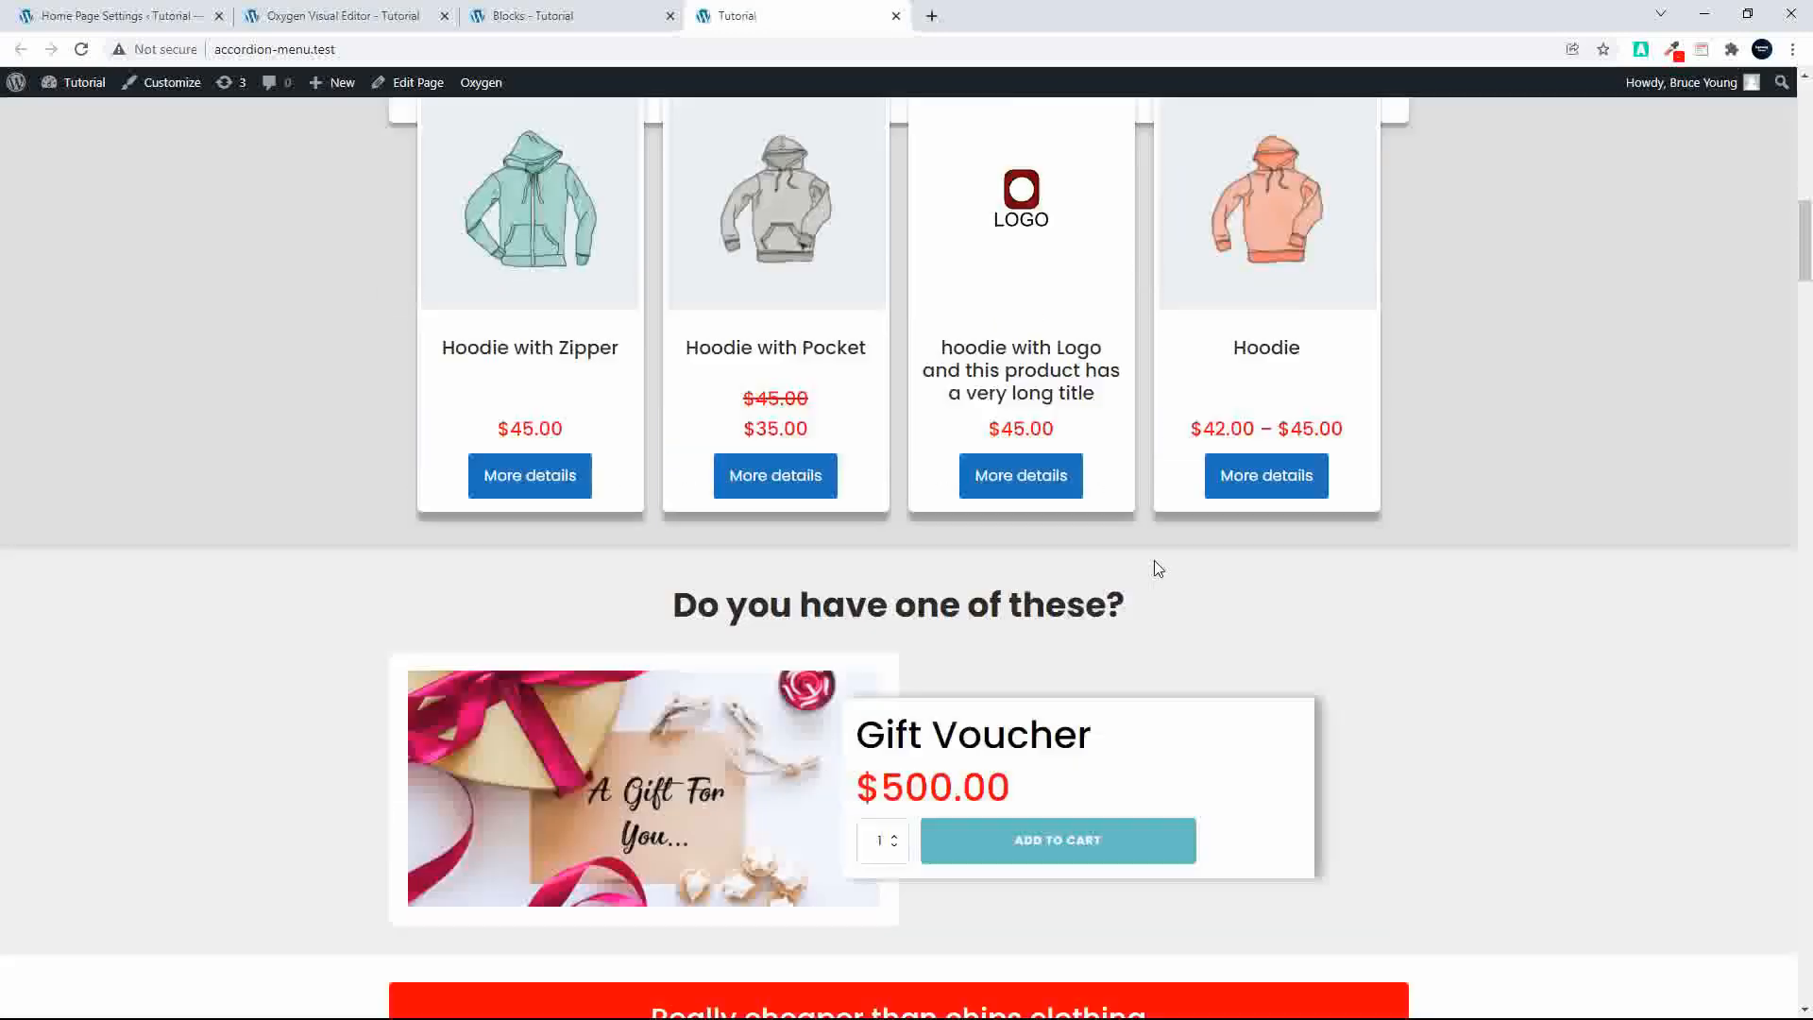
scroll(down, 3)
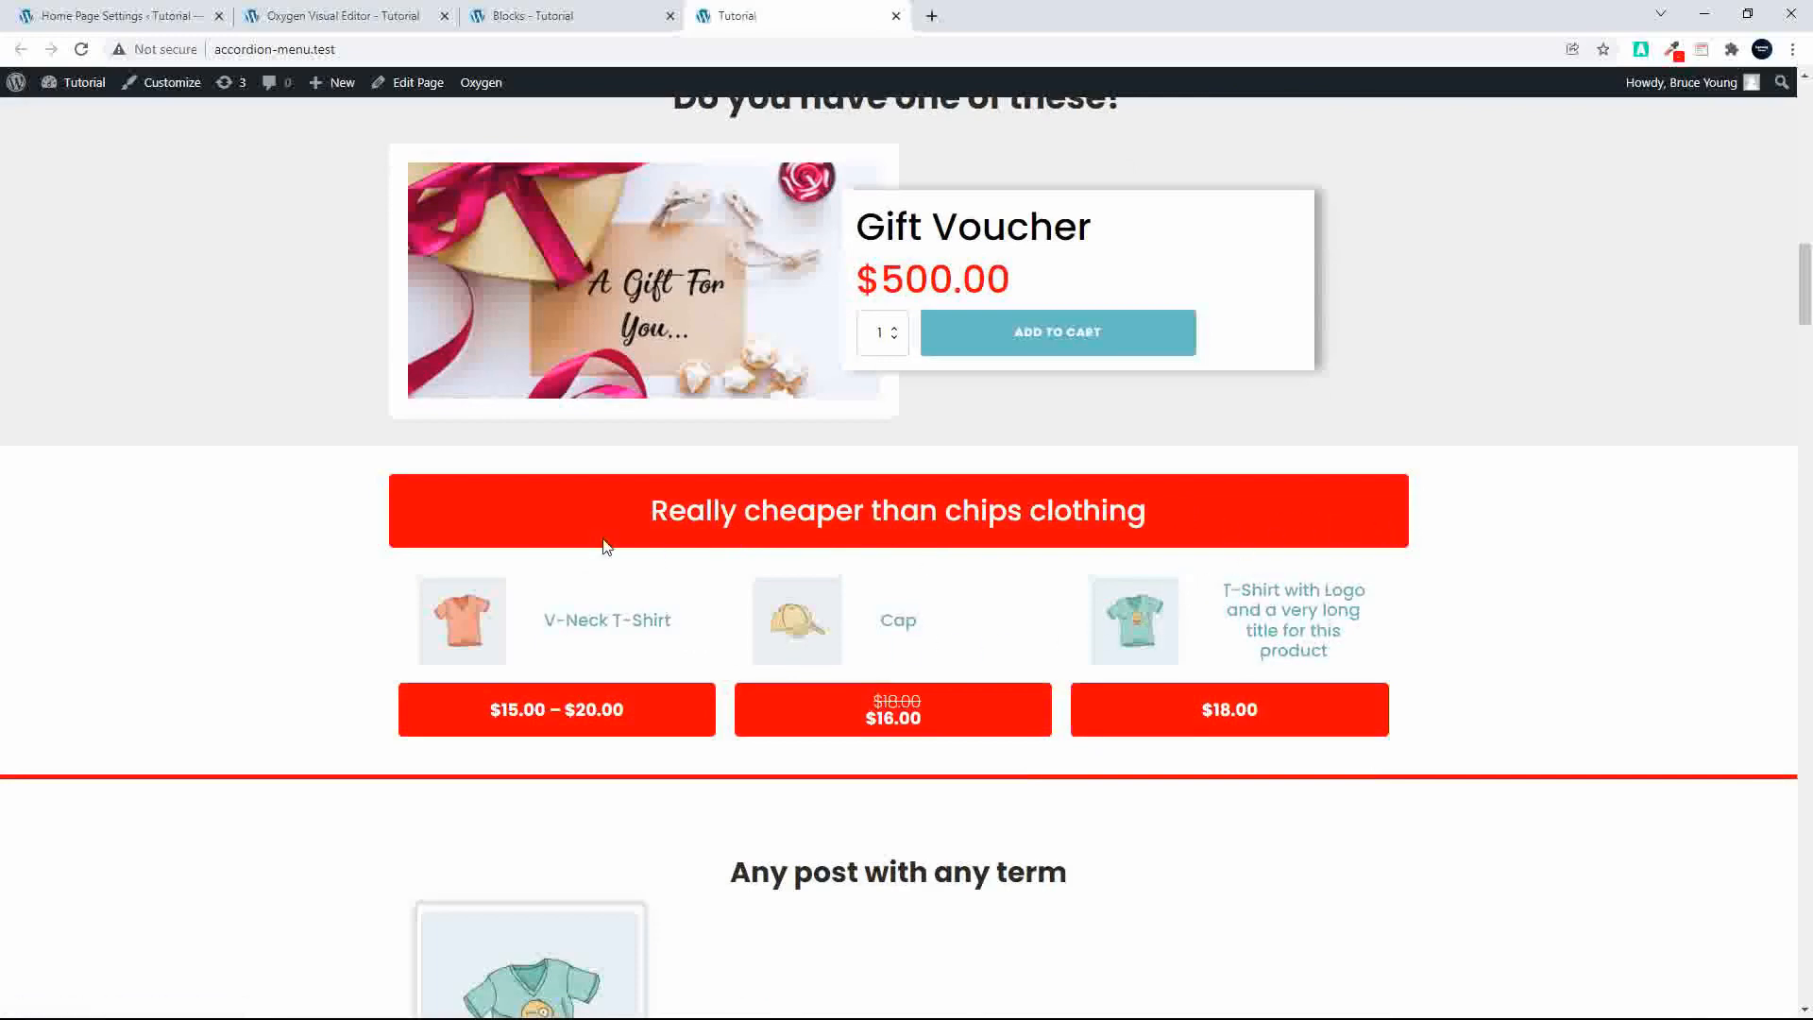
click(532, 15)
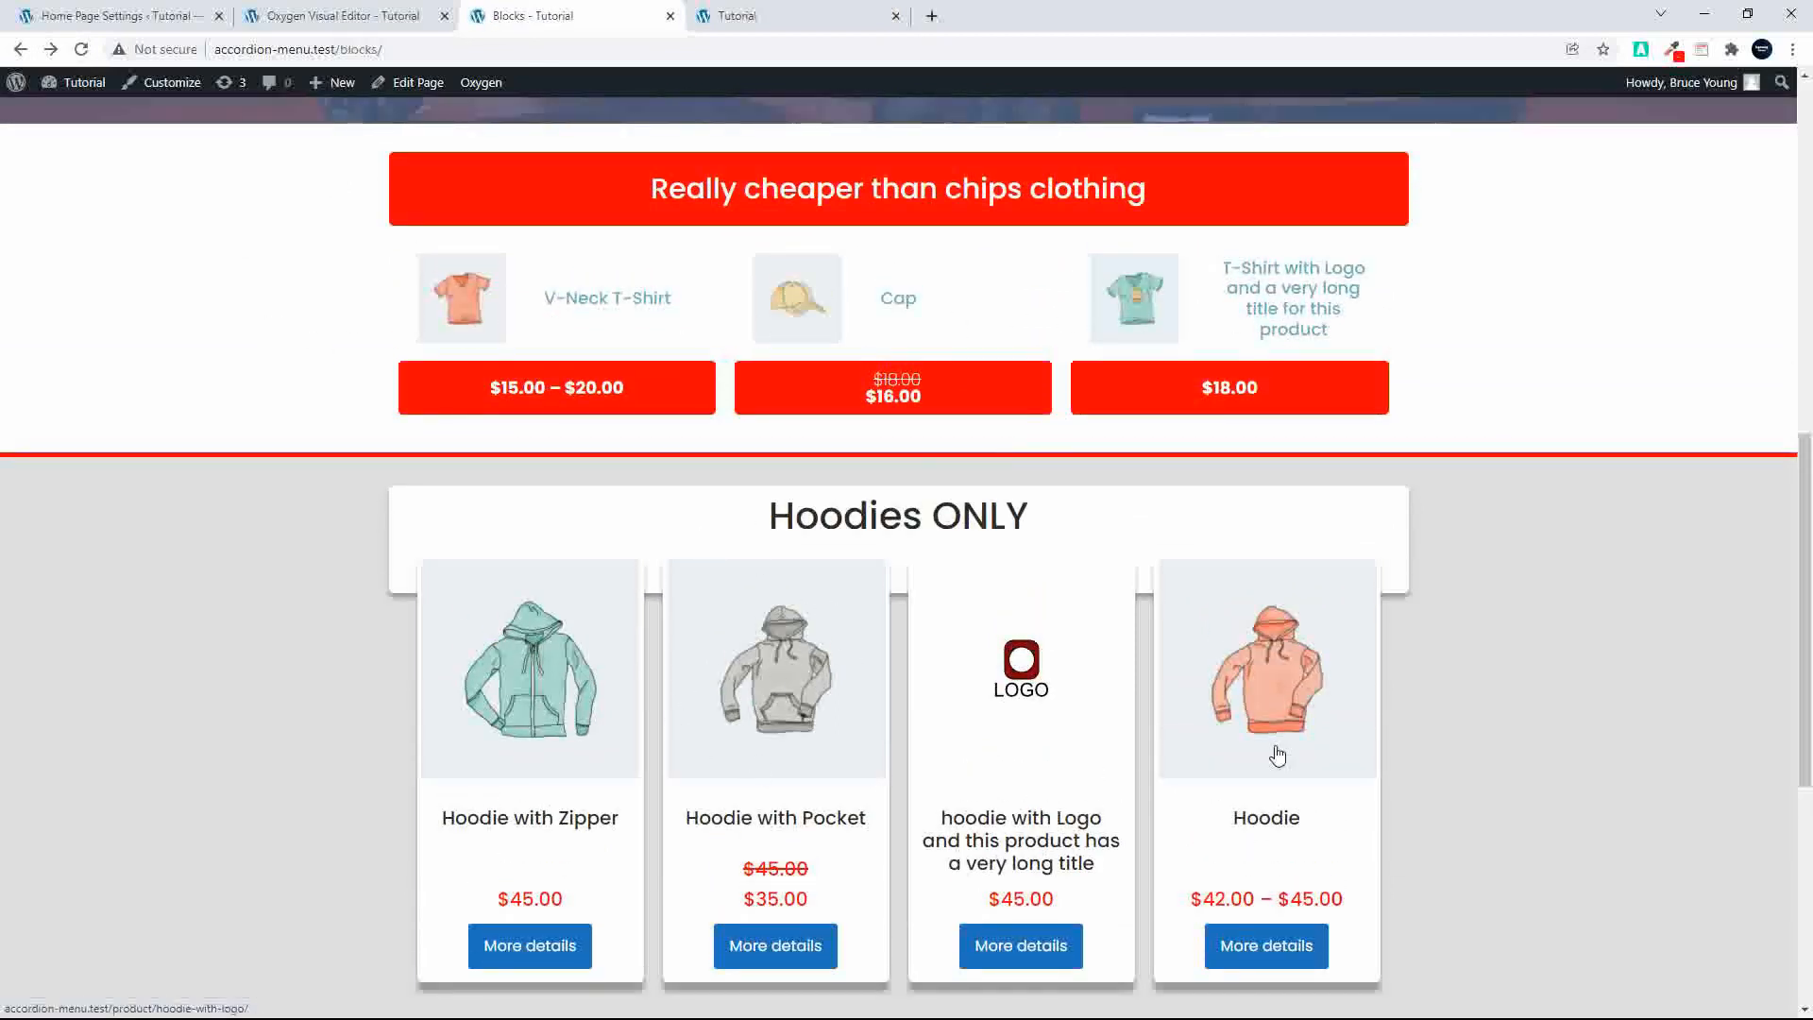
mouse_move(816, 797)
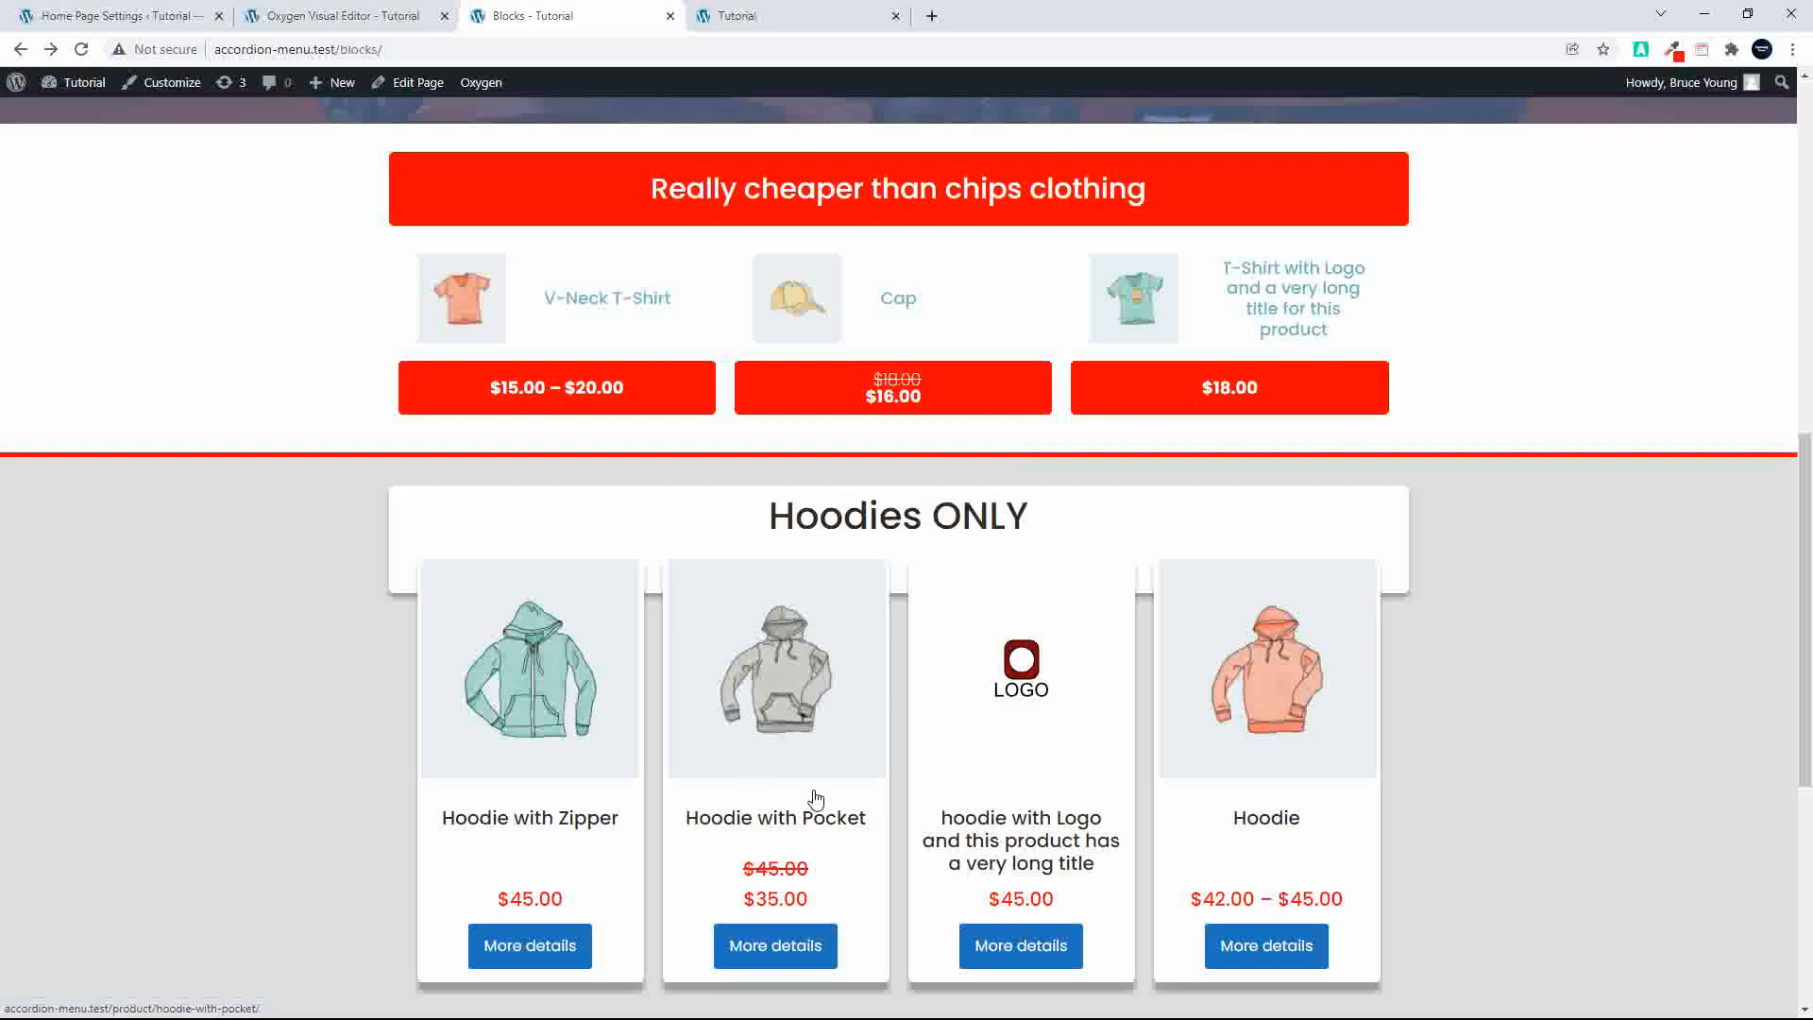
Step: Scroll the reloaded Blocks page to the 'Really cheaper than chips clothing' and 'Hoodies ONLY' sections
scroll(down, 3)
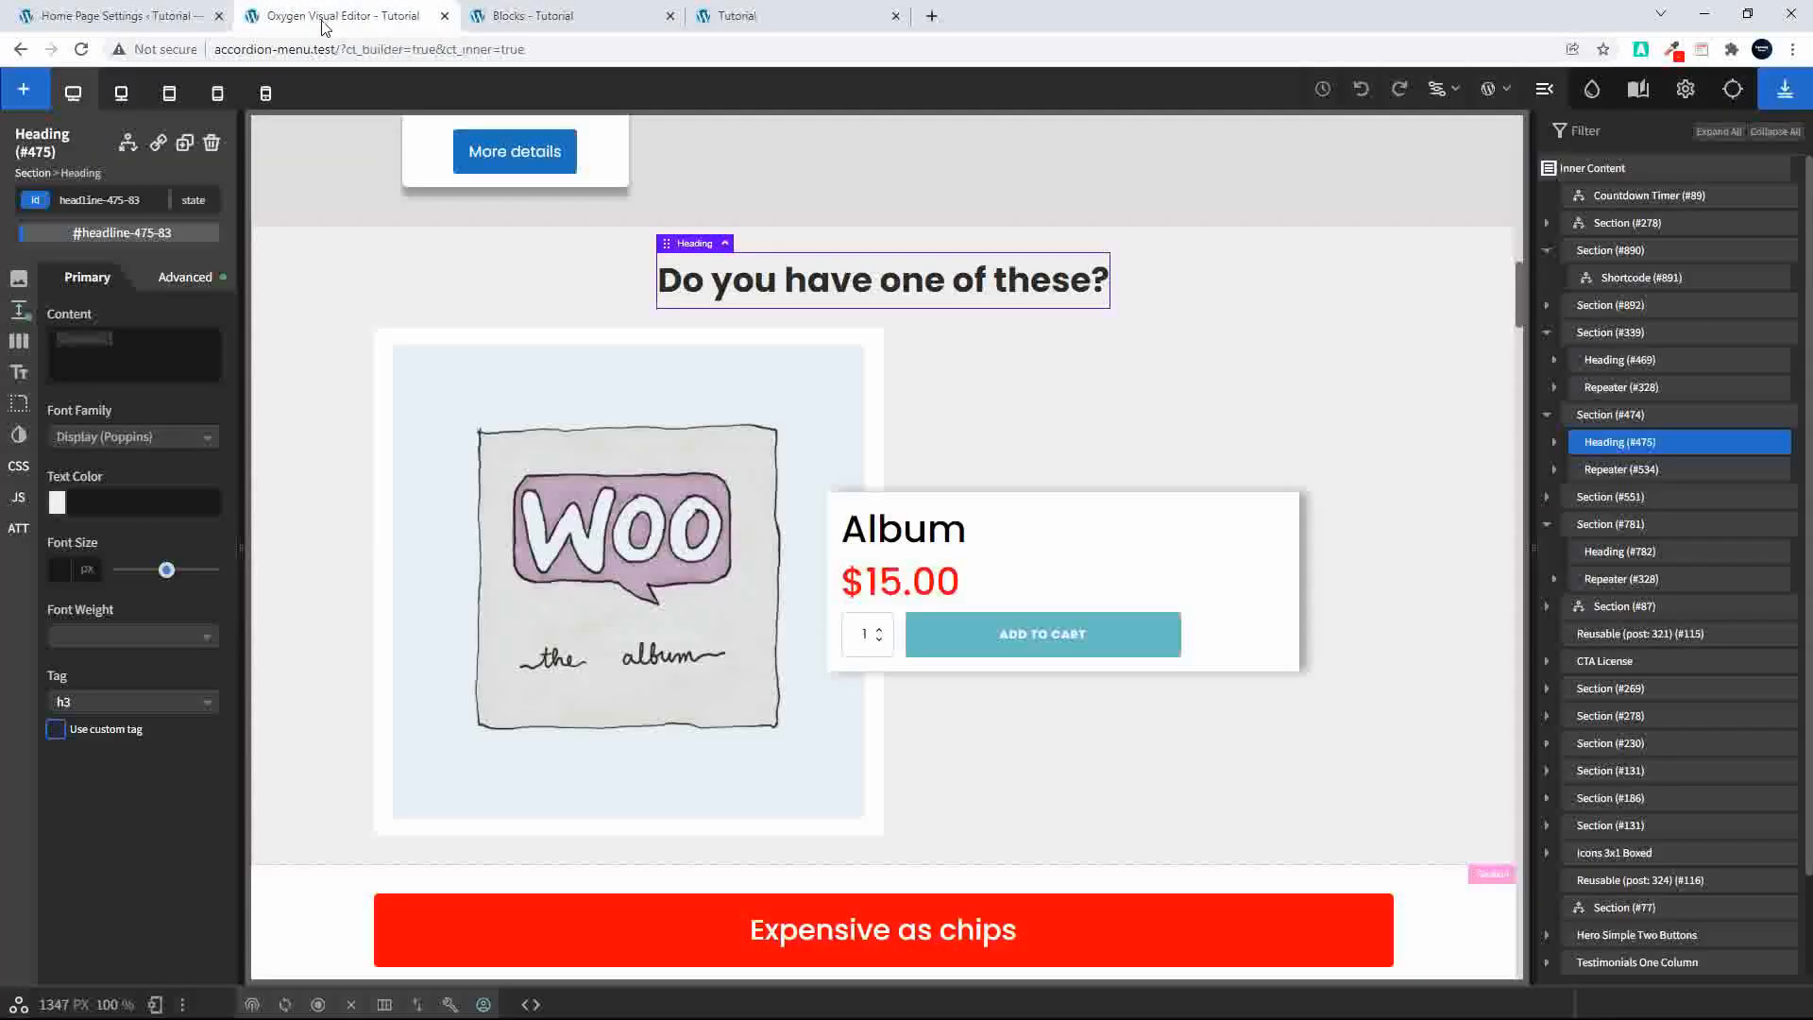
mouse_move(1764, 441)
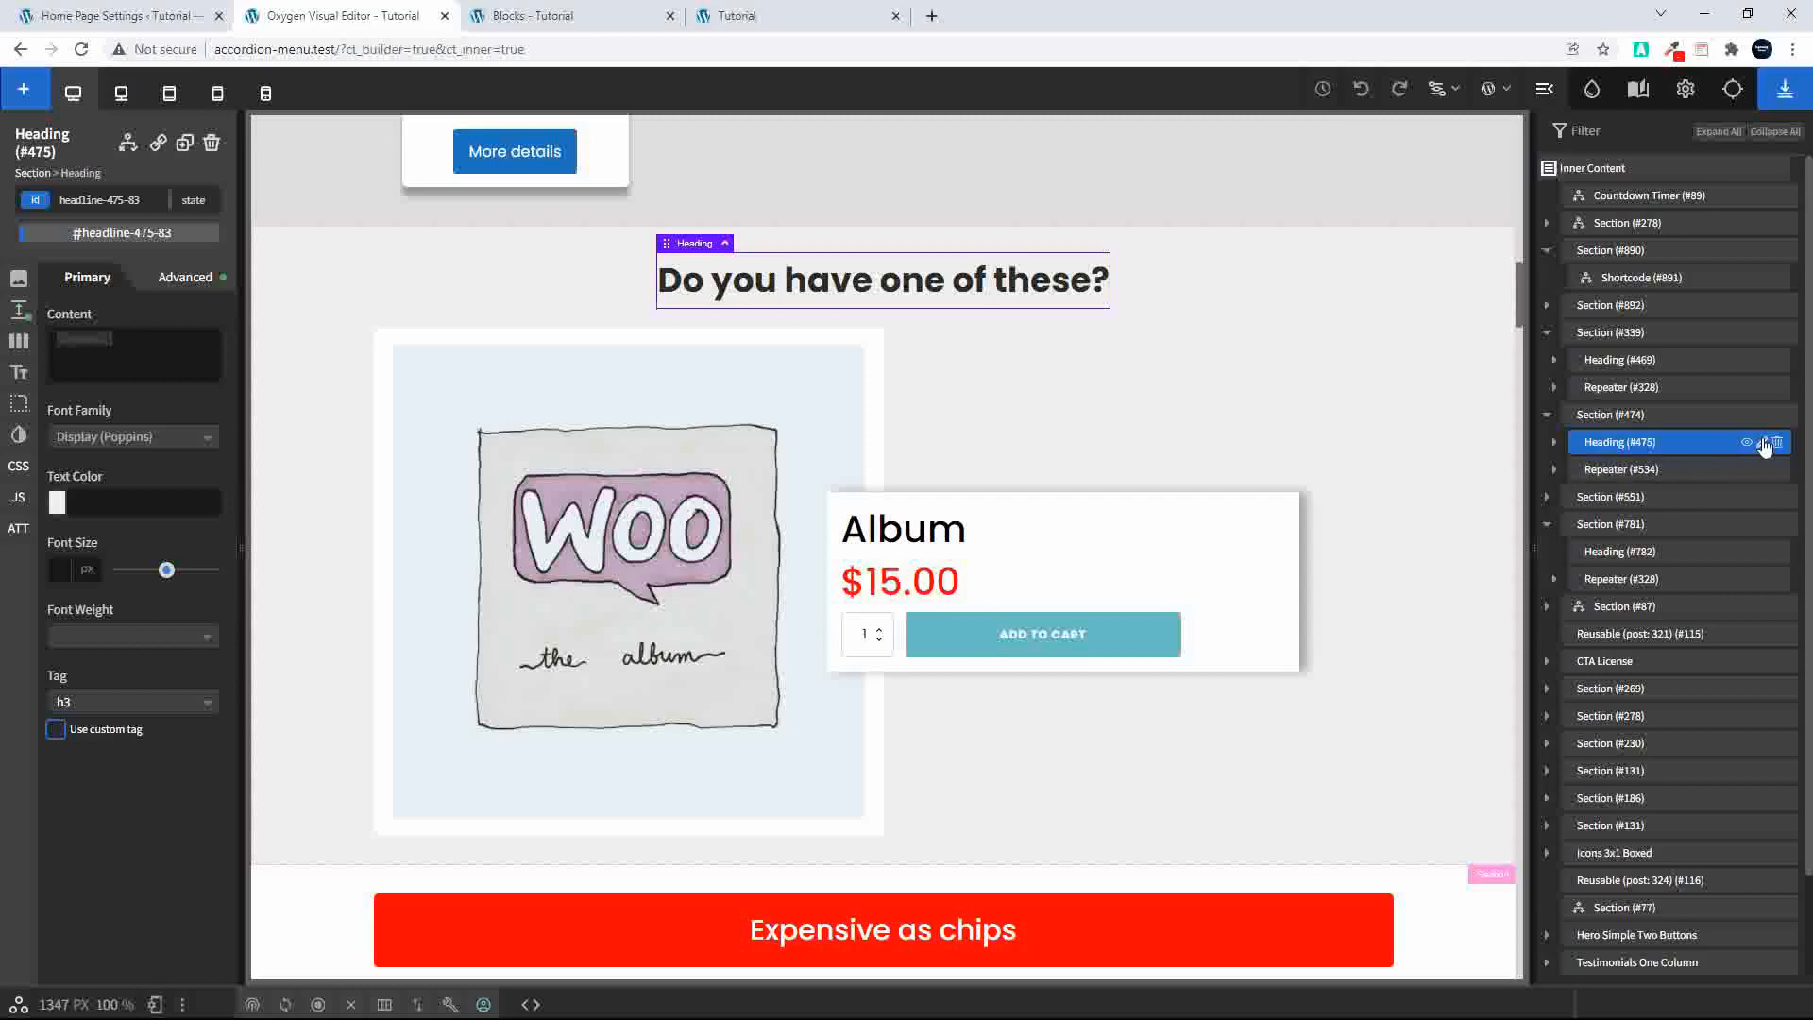
Step: View the actions for Heading (#475) in the structure panel, then return to the Blocks page
click(1779, 442)
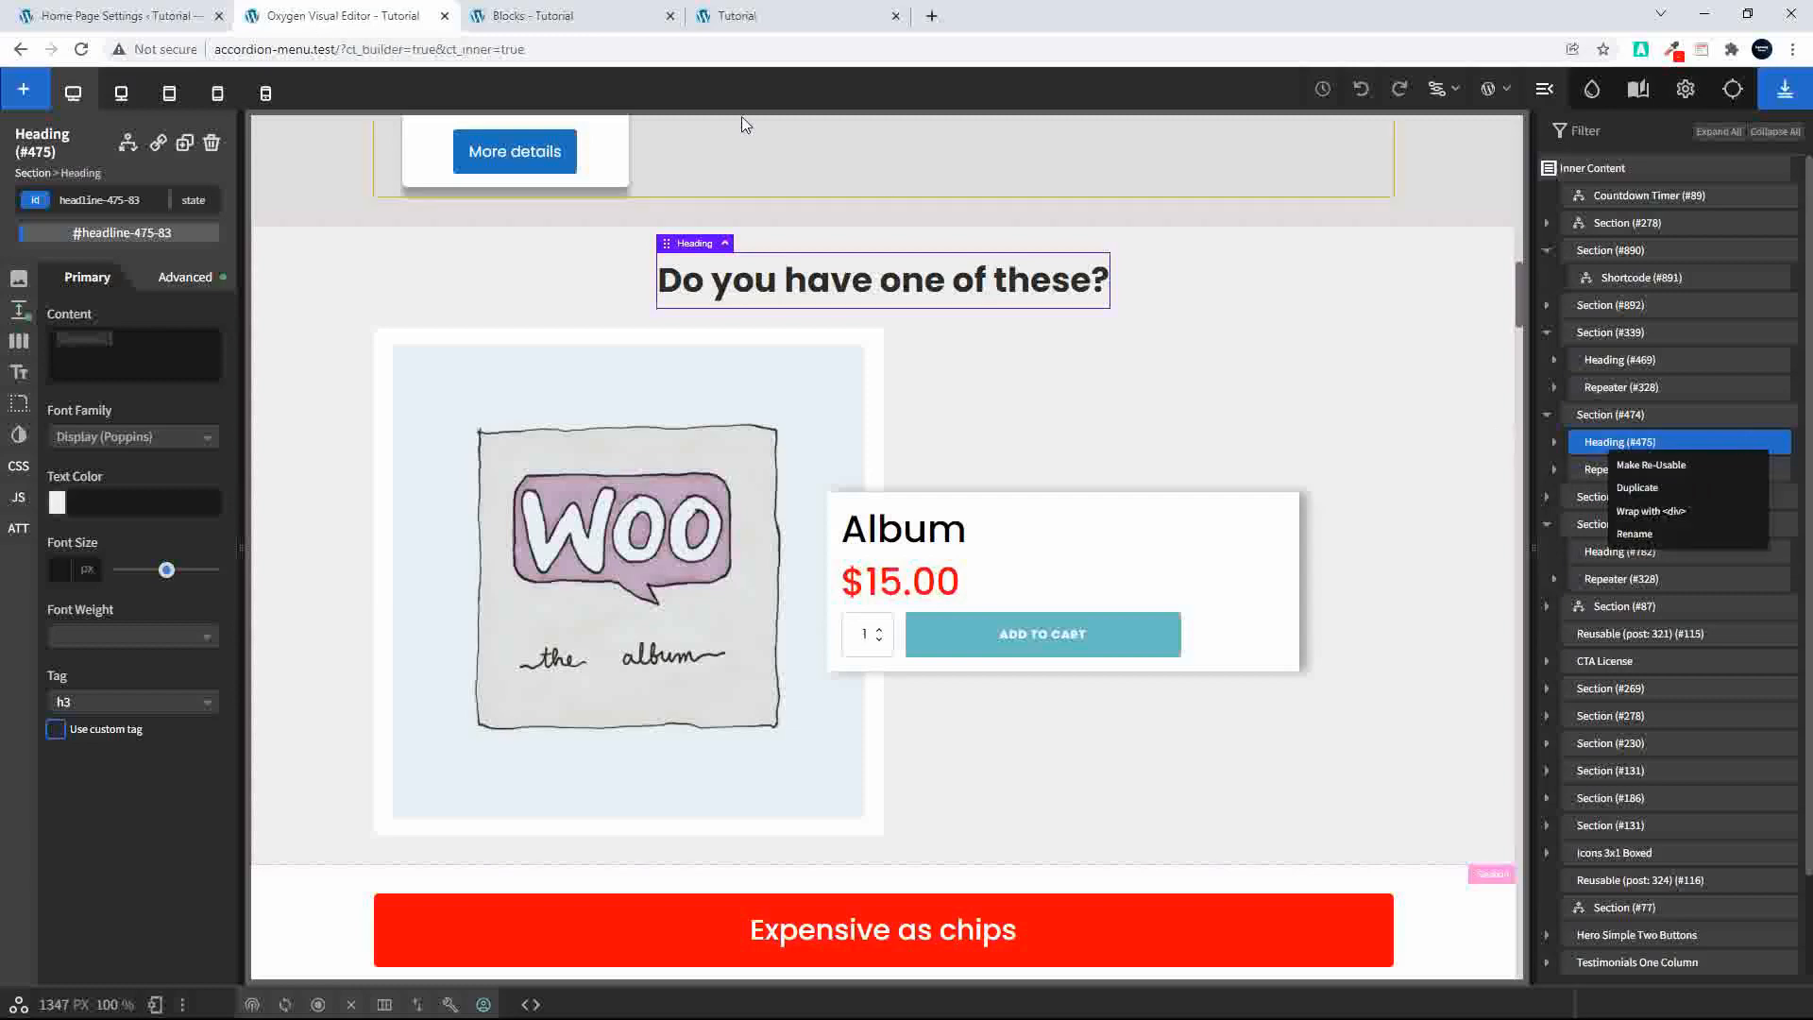
click(533, 15)
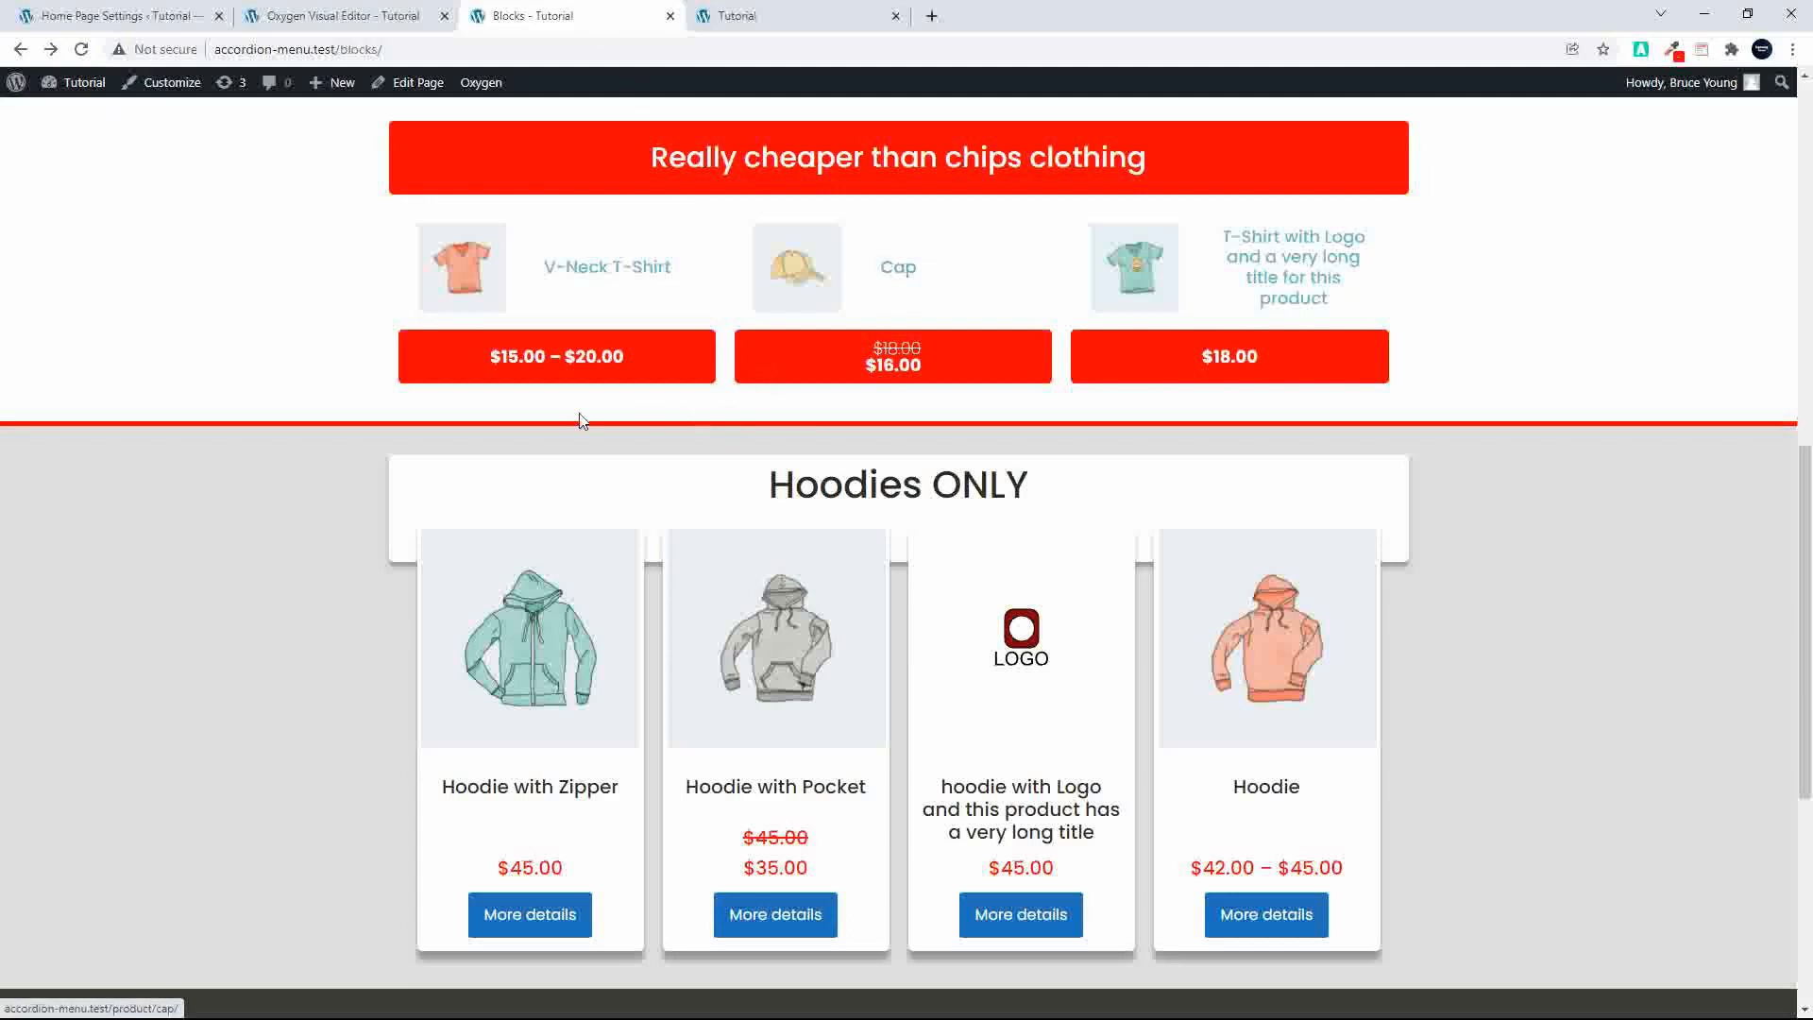
mouse_move(323, 378)
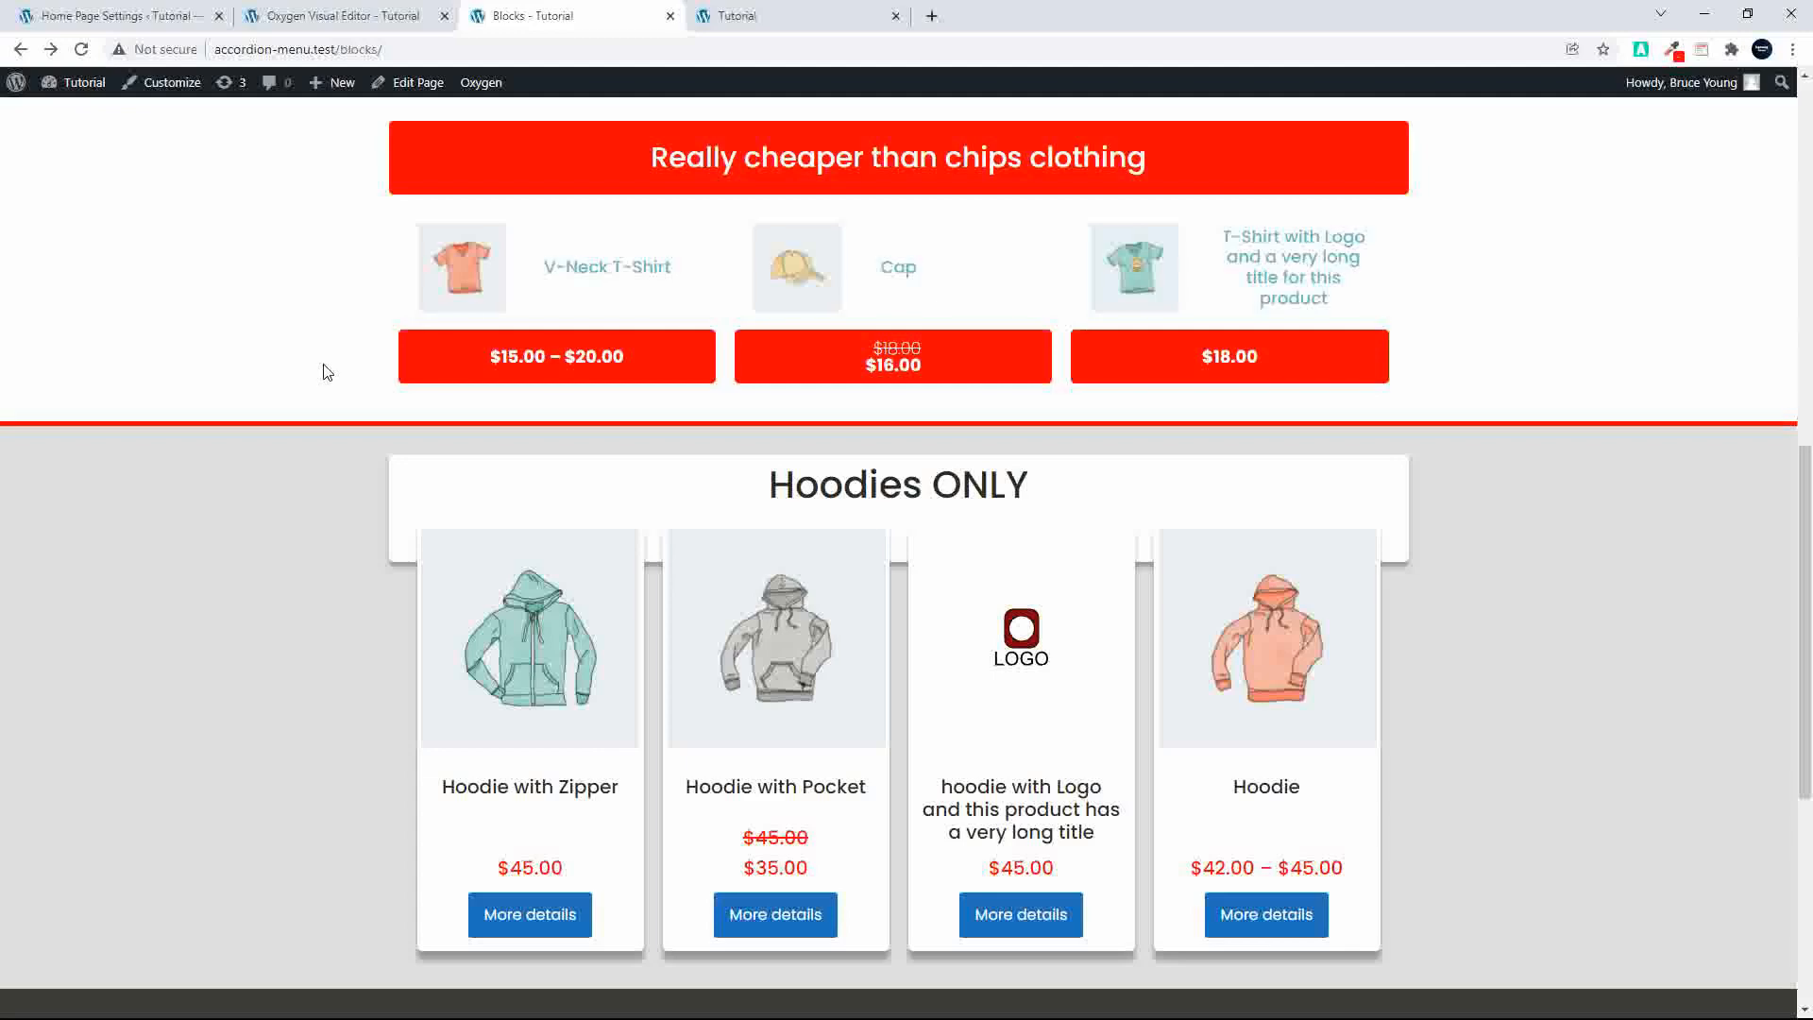
click(110, 15)
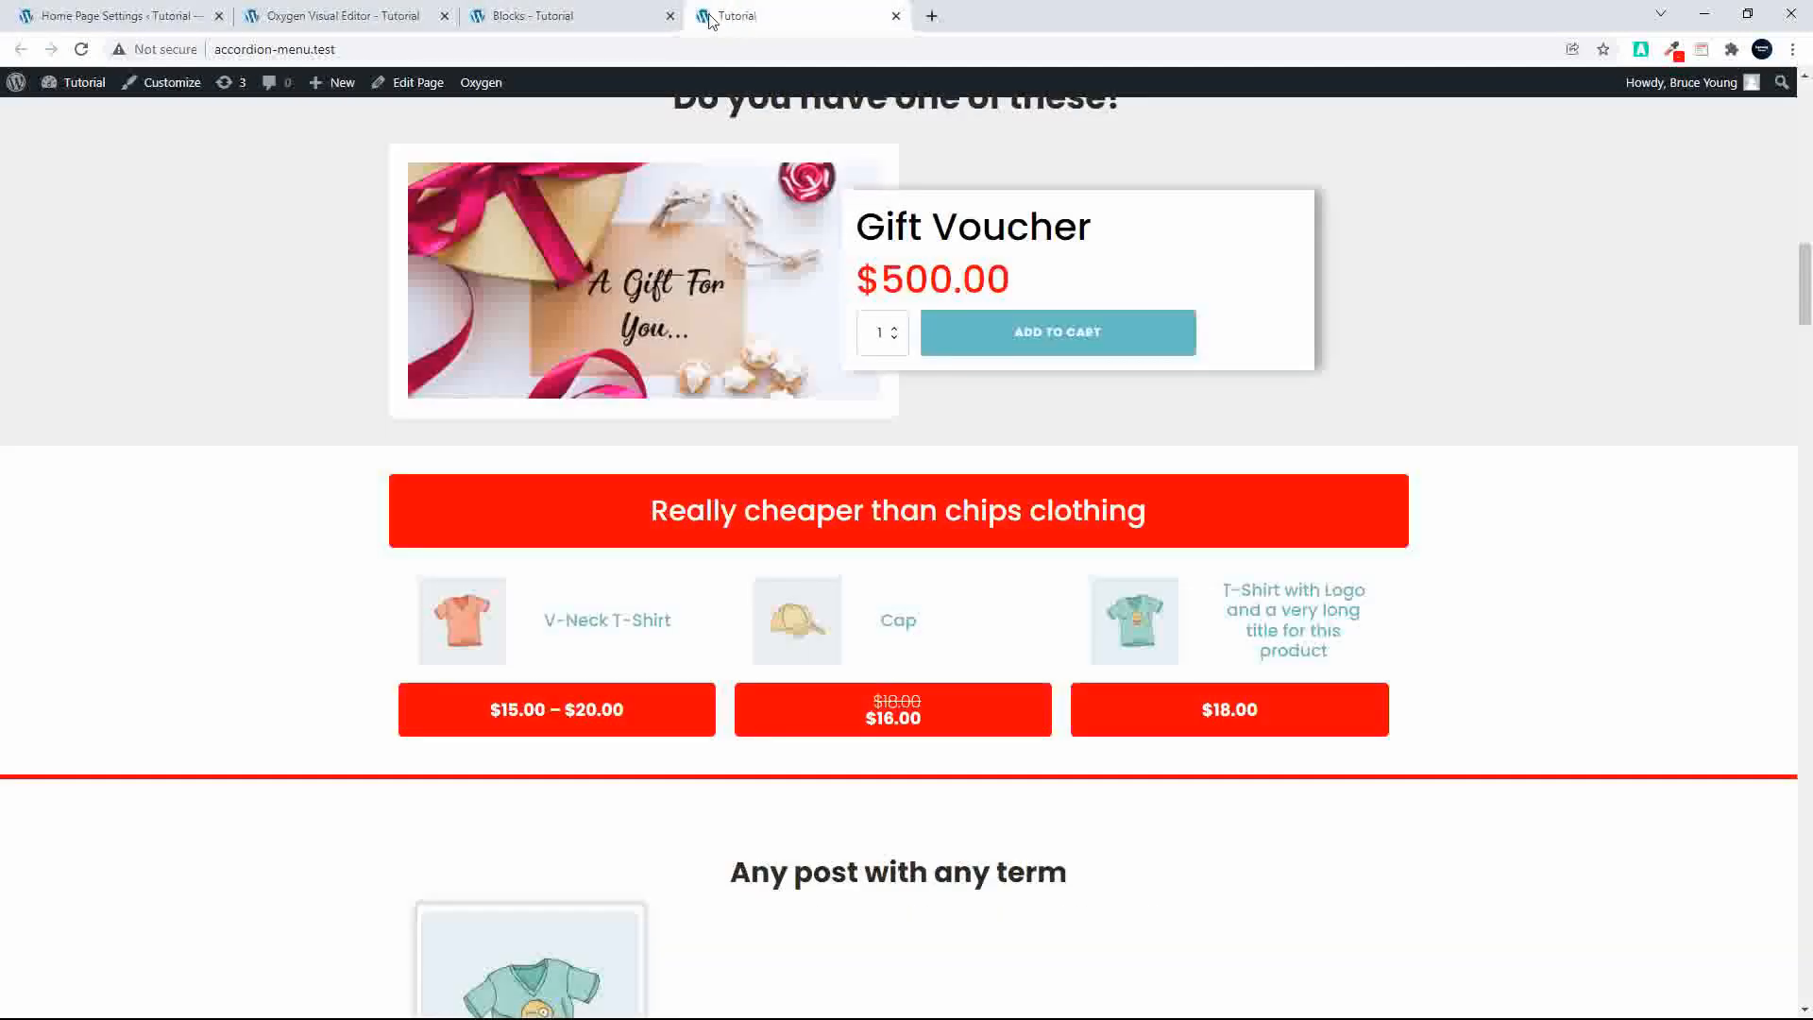
click(110, 15)
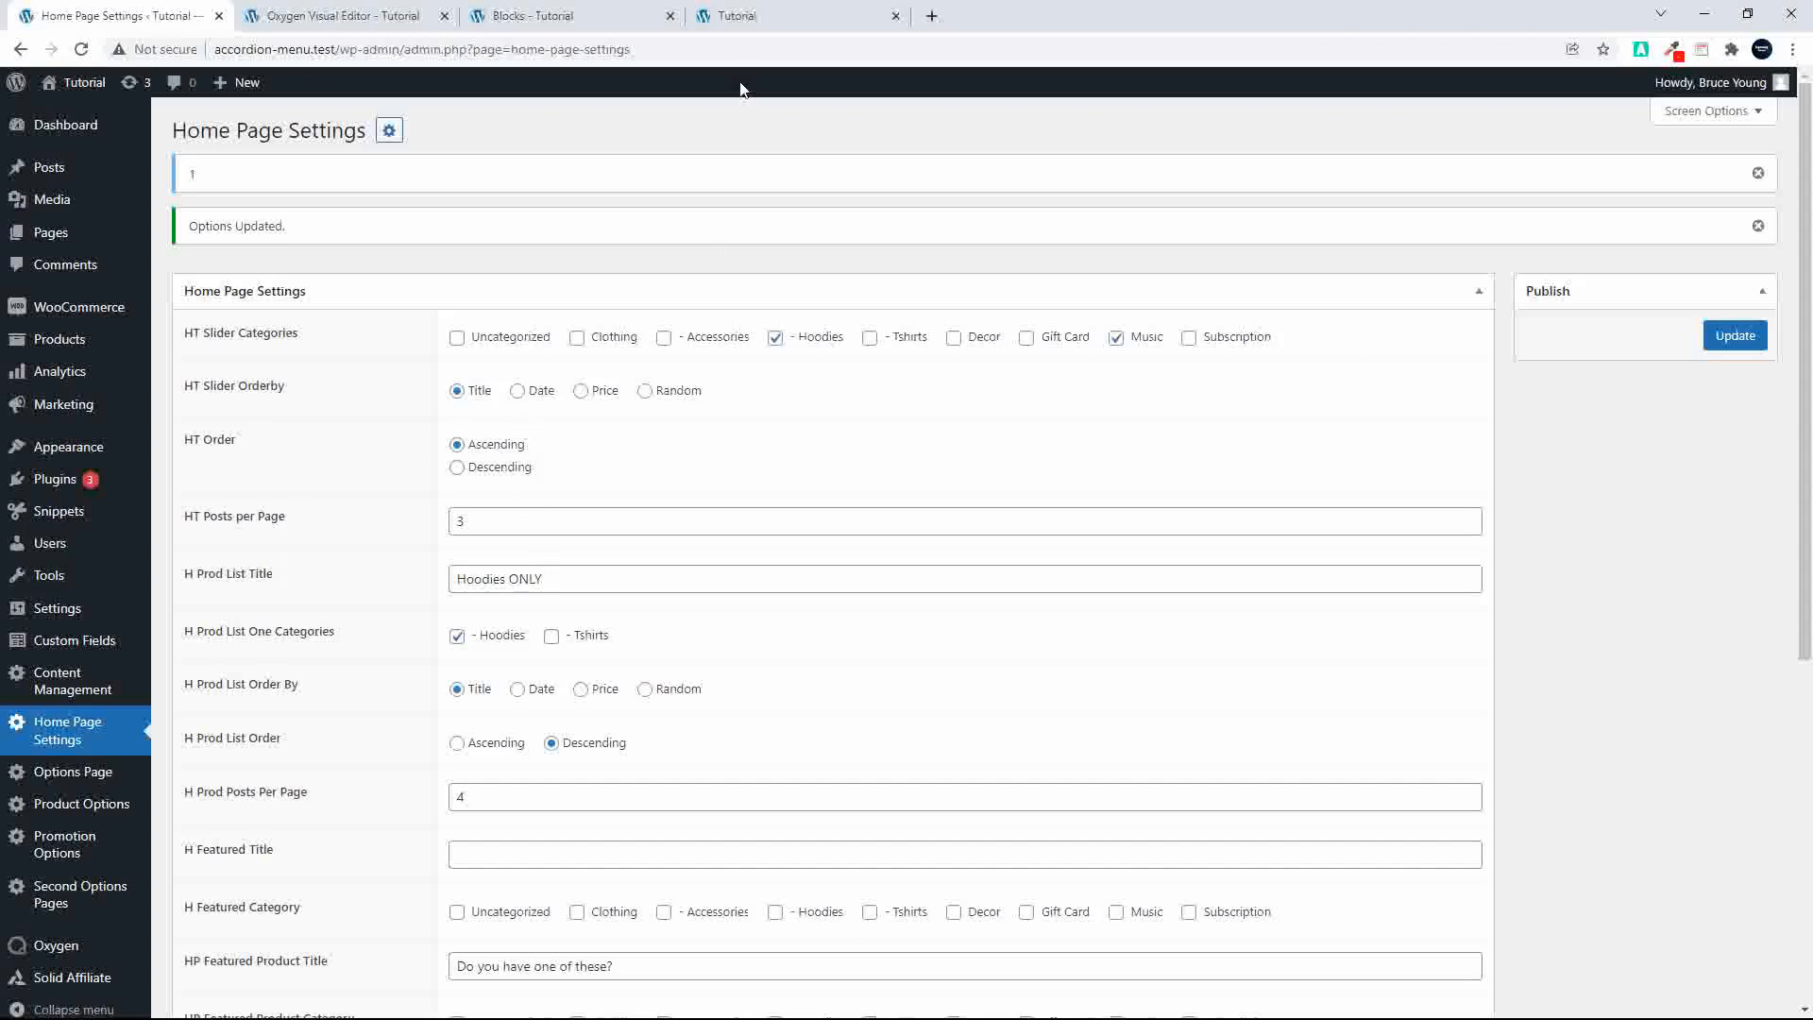
click(544, 15)
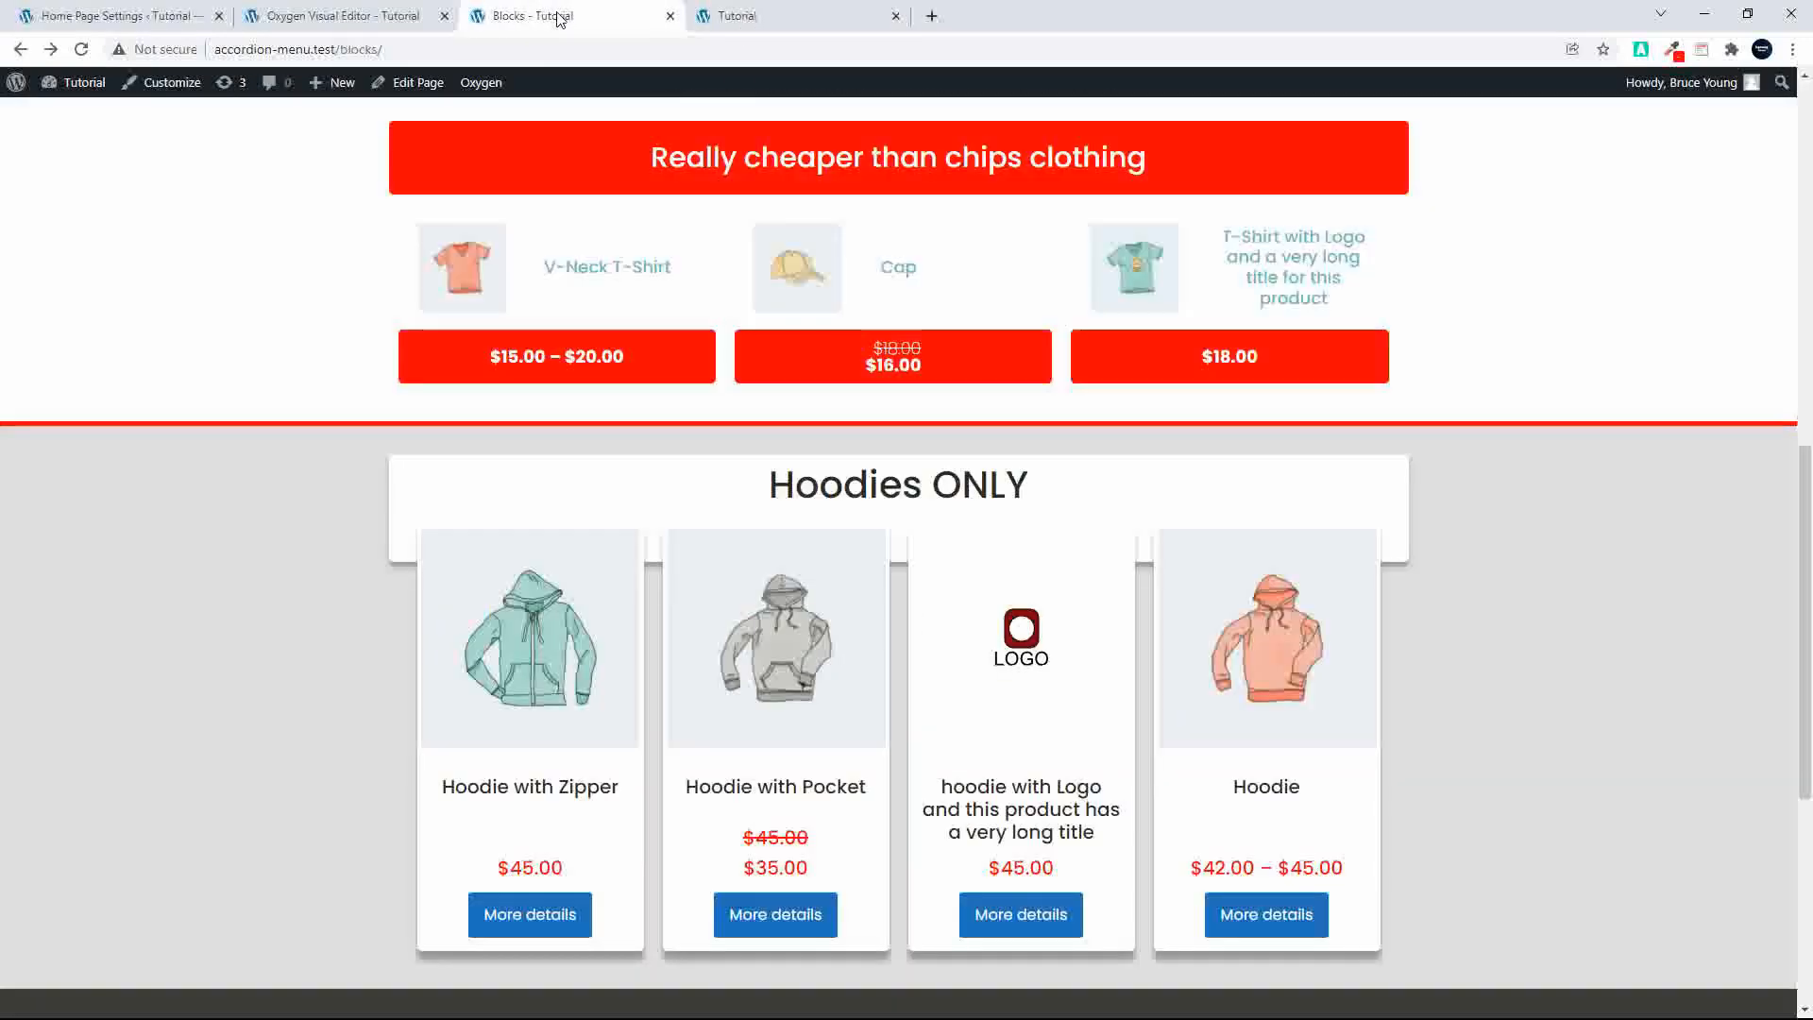